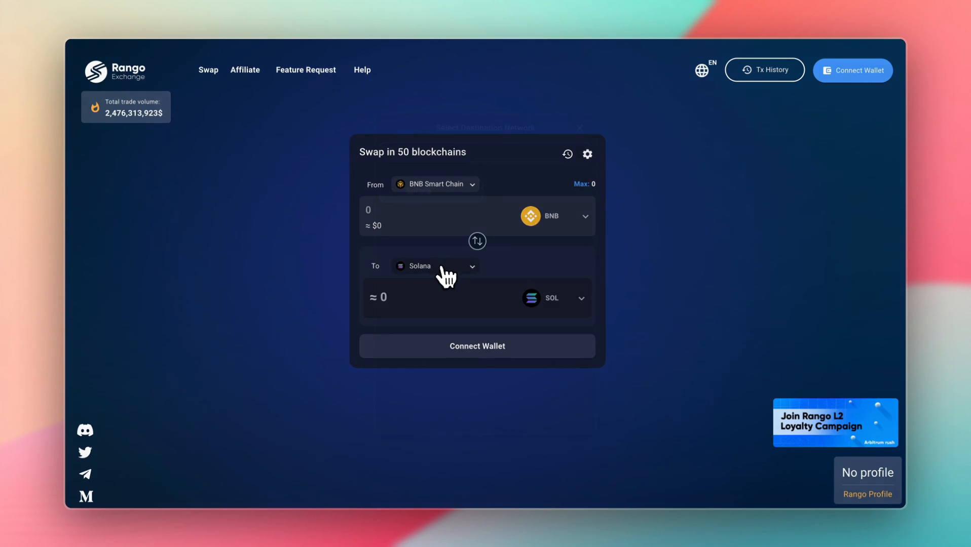
mouse_move(607, 285)
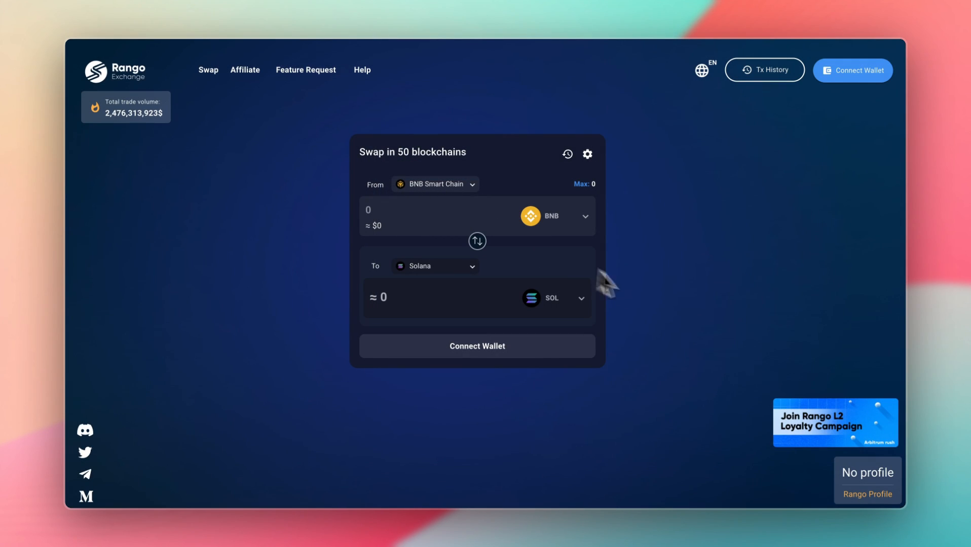
mouse_move(518, 266)
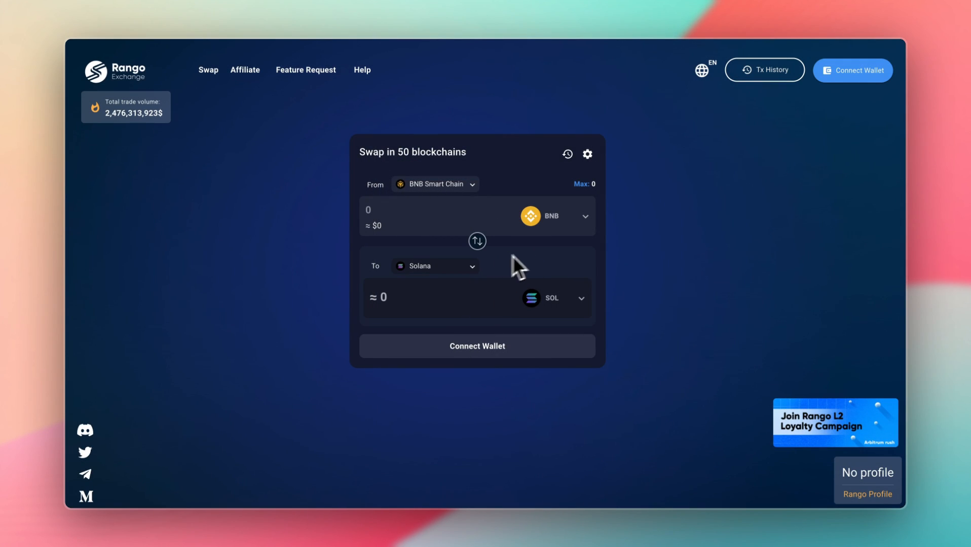
mouse_move(543, 258)
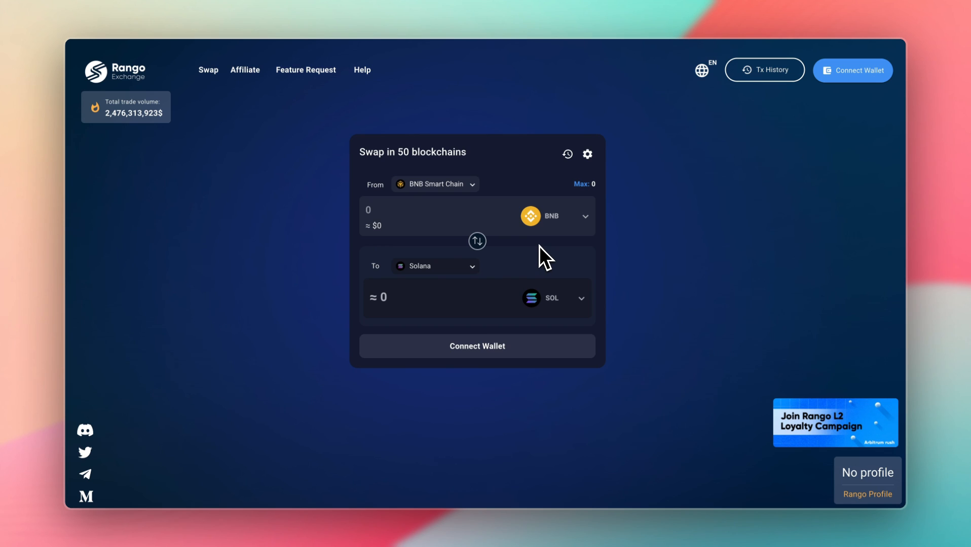
mouse_move(435, 267)
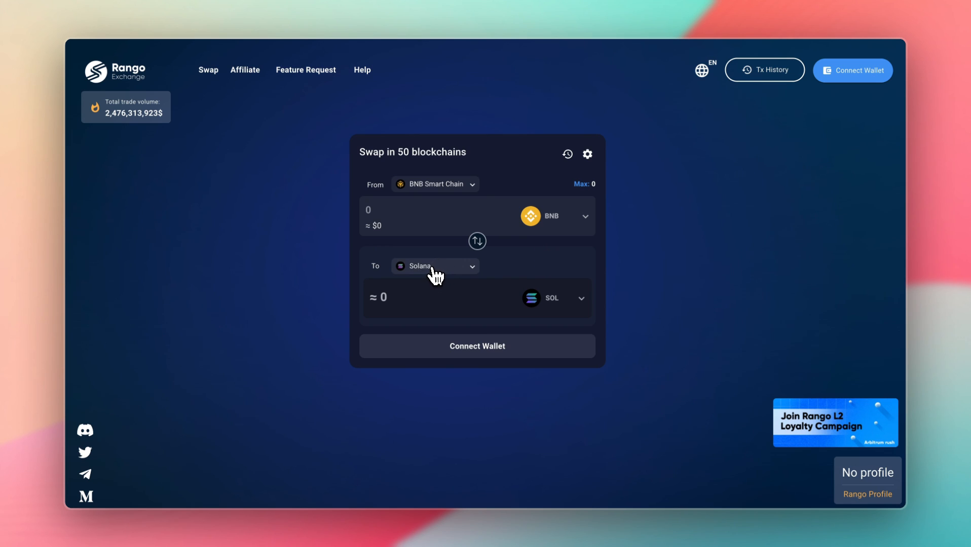
Browse the destination network list and dismiss it without changing the selection.
click(434, 267)
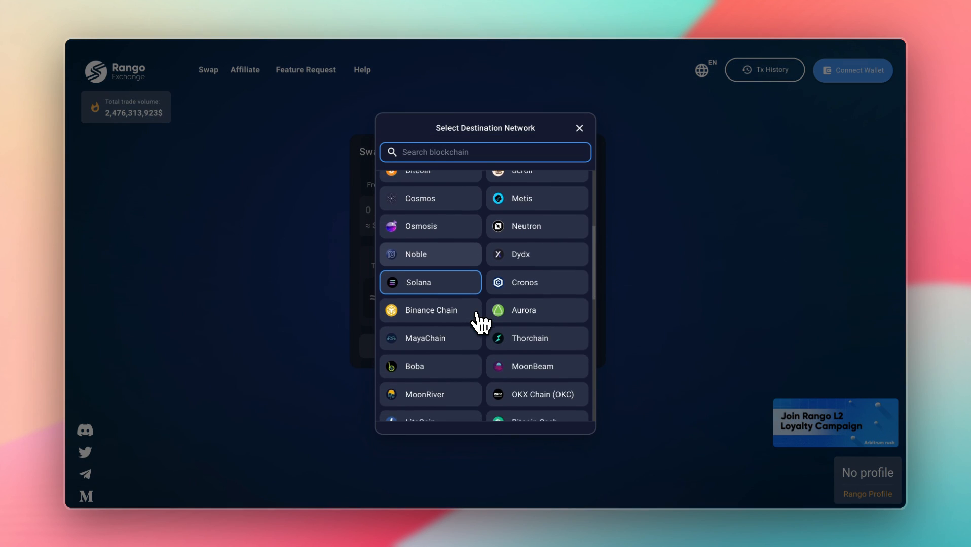
scroll(down, 3)
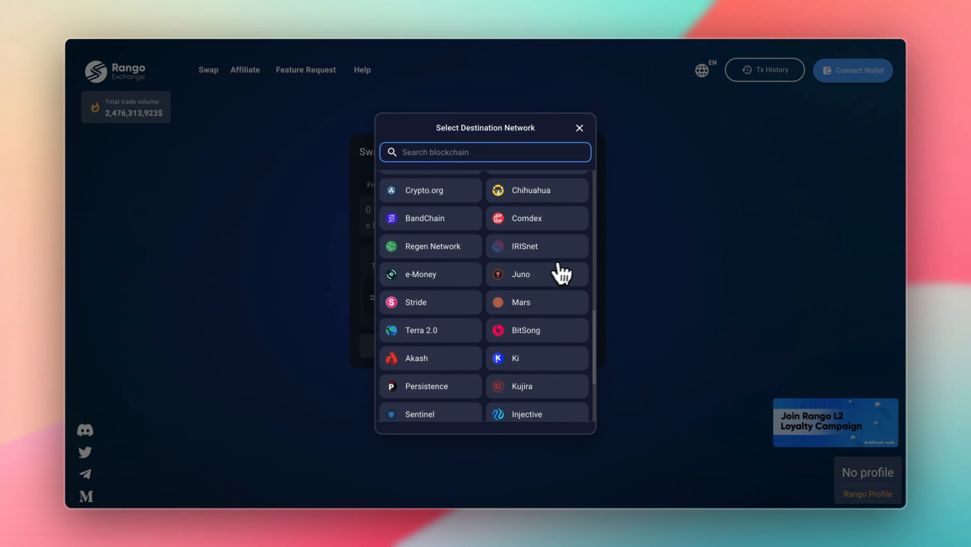
scroll(down, 3)
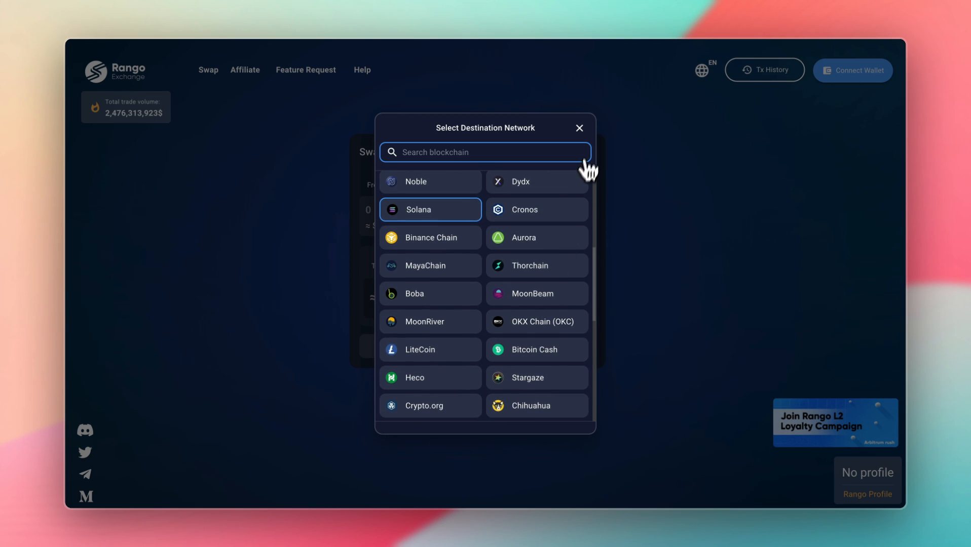
click(429, 209)
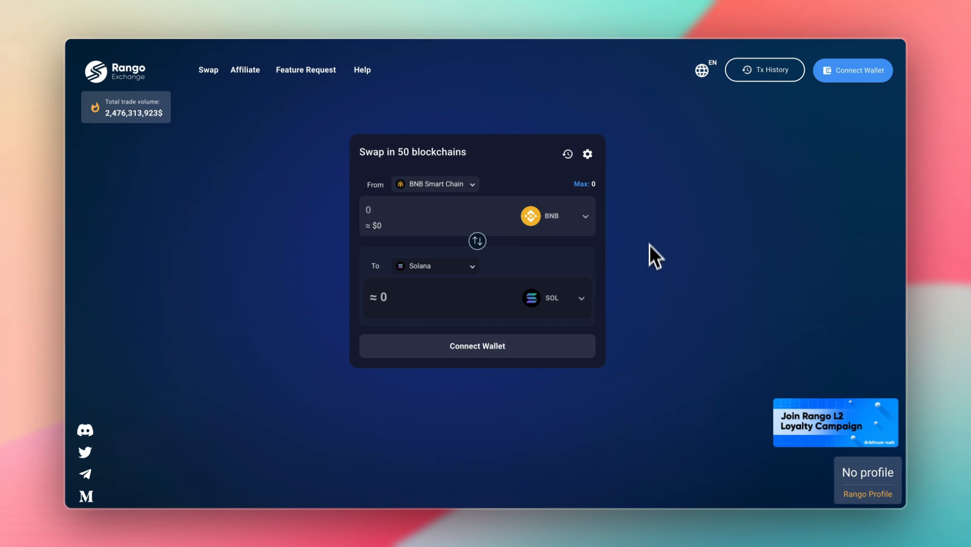
mouse_move(296, 31)
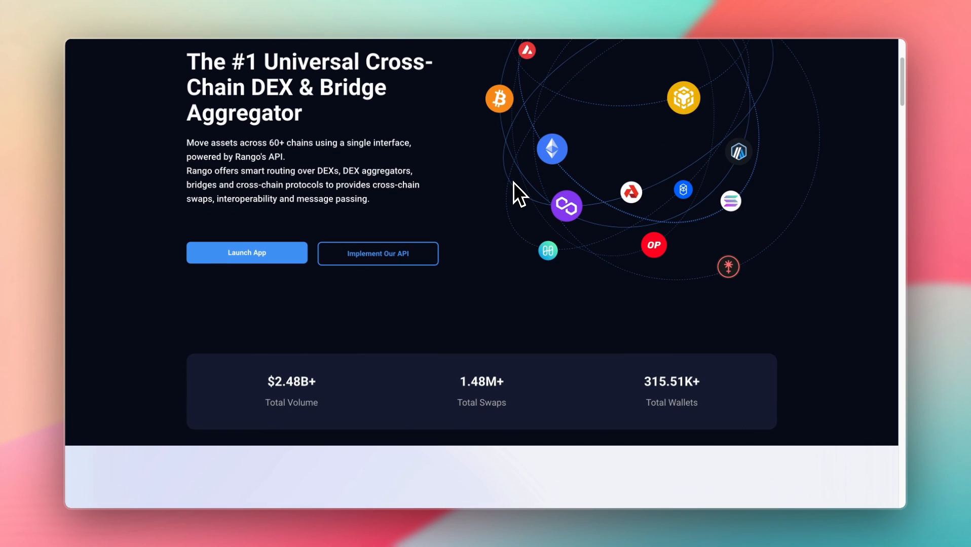
scroll(down, 3)
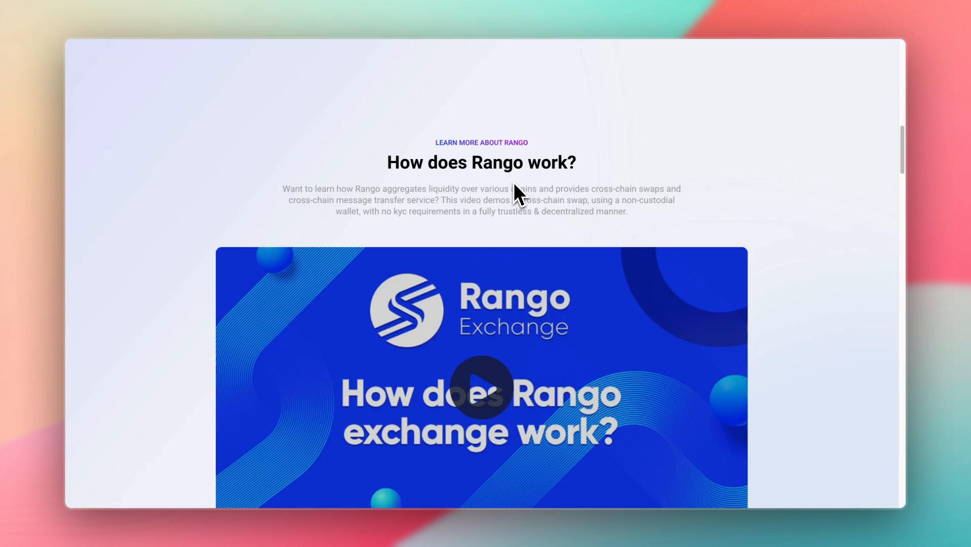
scroll(down, 3)
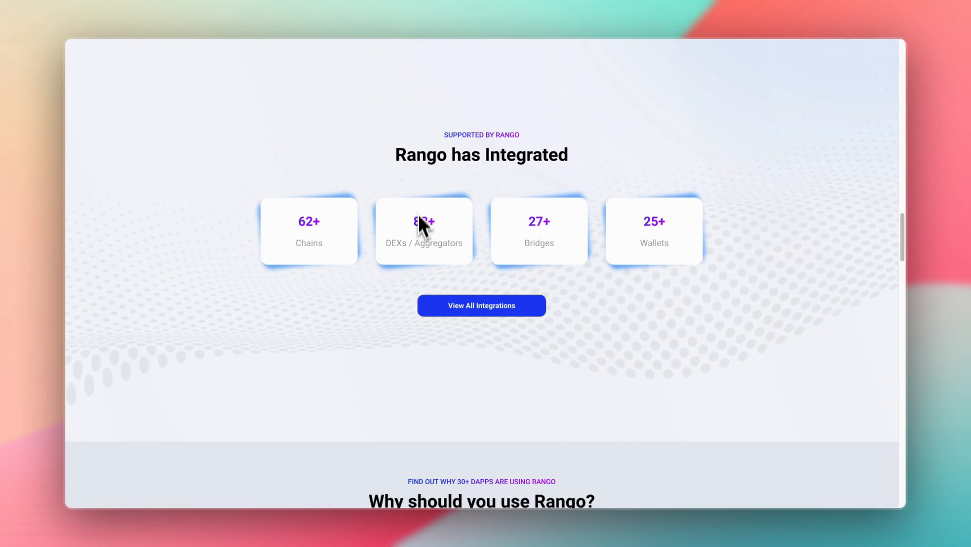
mouse_move(709, 362)
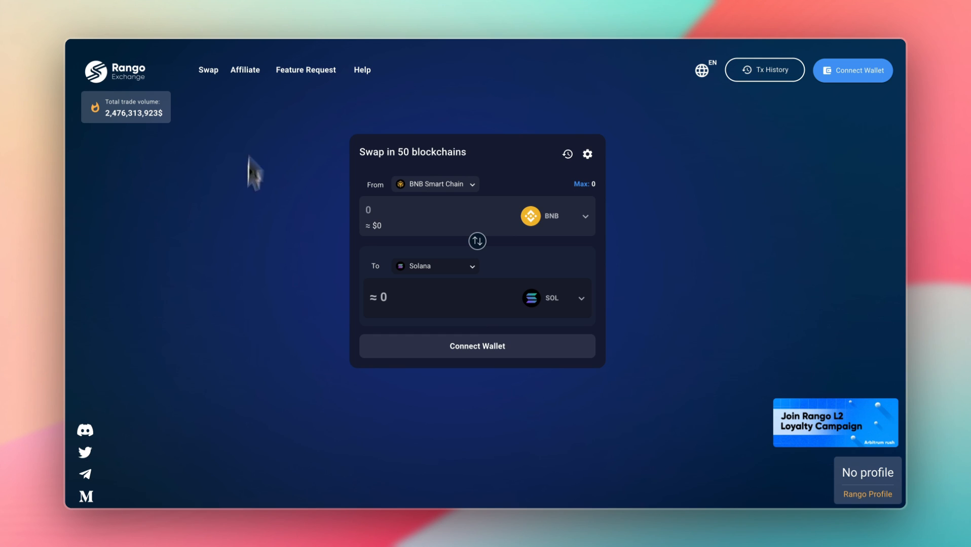
mouse_move(358, 308)
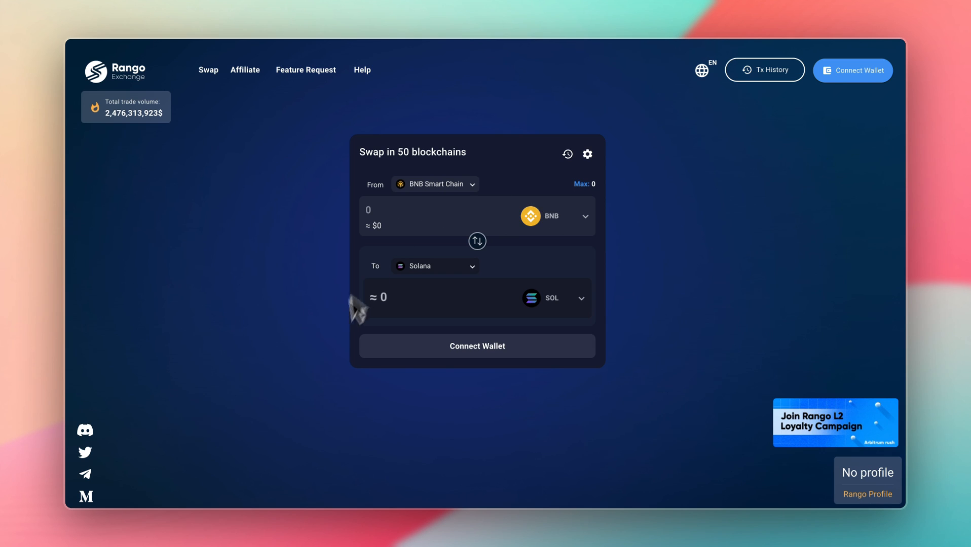
mouse_move(634, 443)
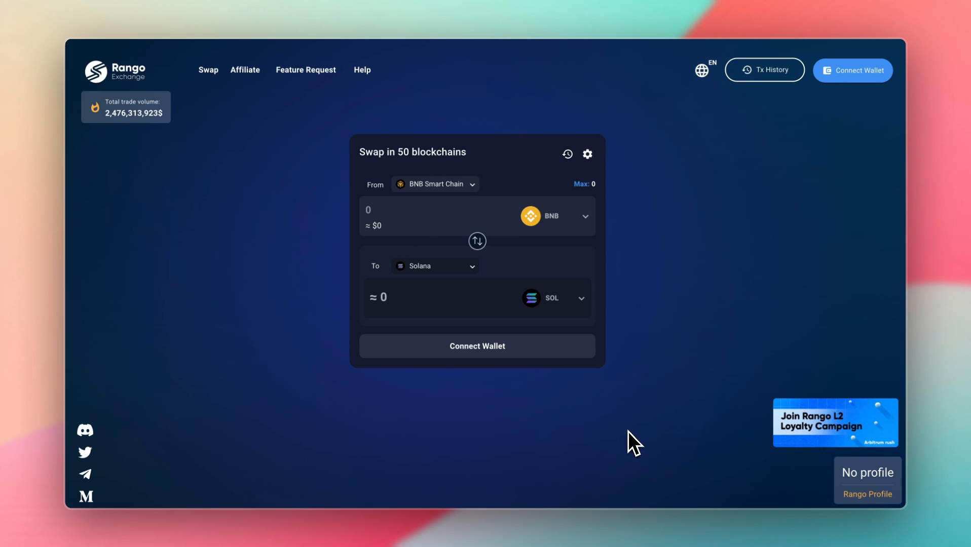
mouse_move(443, 235)
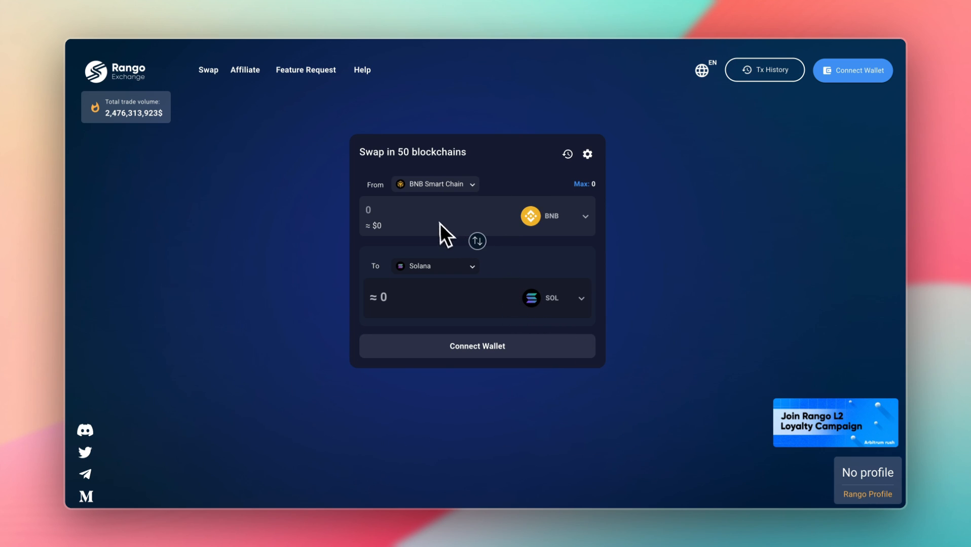
mouse_move(511, 291)
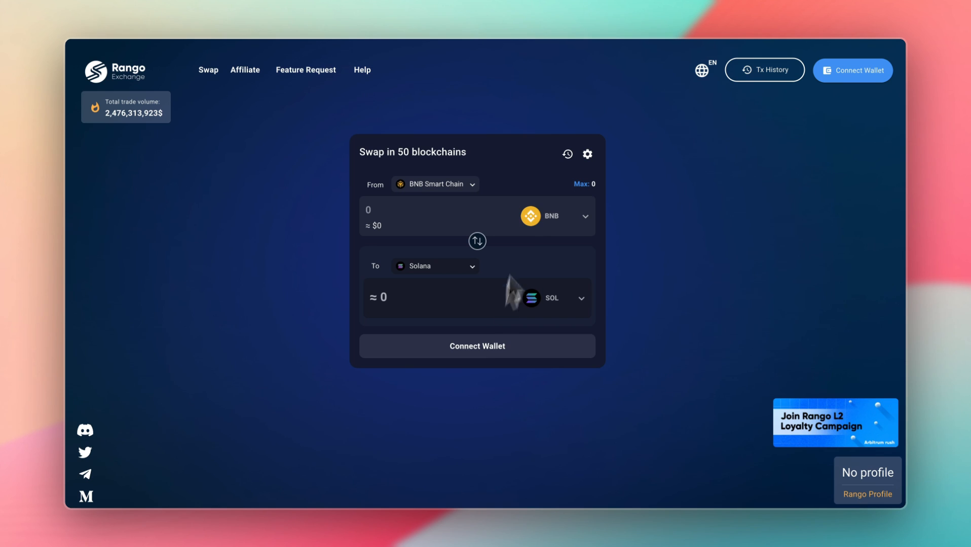
Browse the full Select Source Network list from the BNB Smart Chain selector.
click(435, 183)
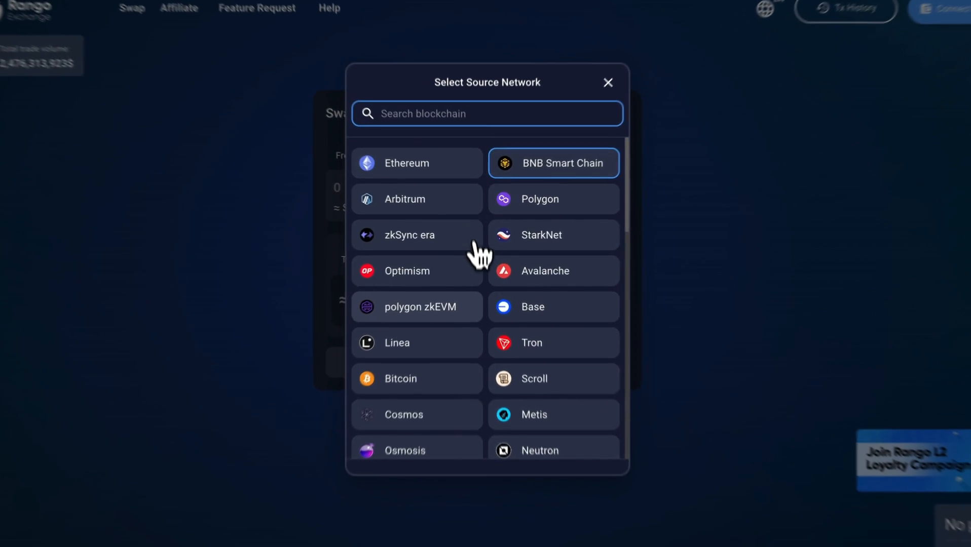
scroll(down, 3)
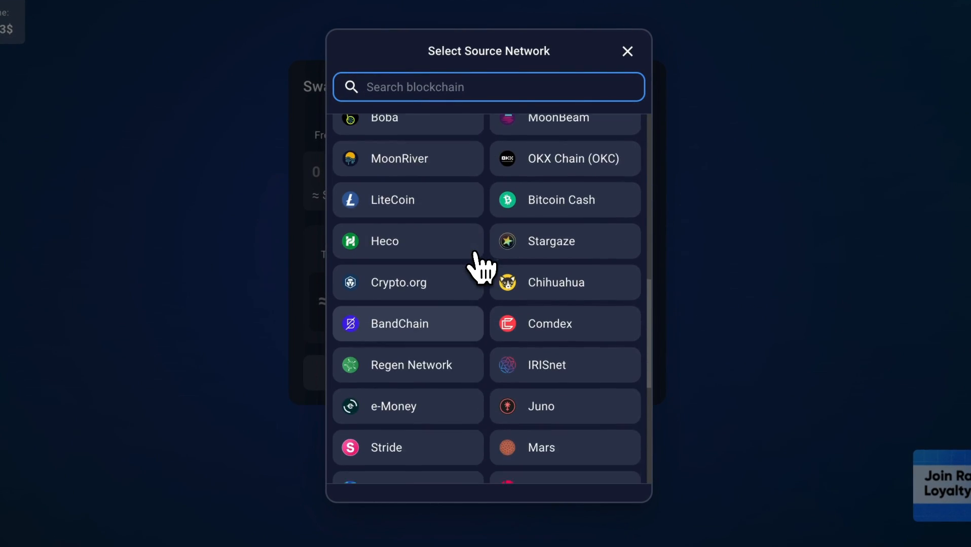
scroll(up, 3)
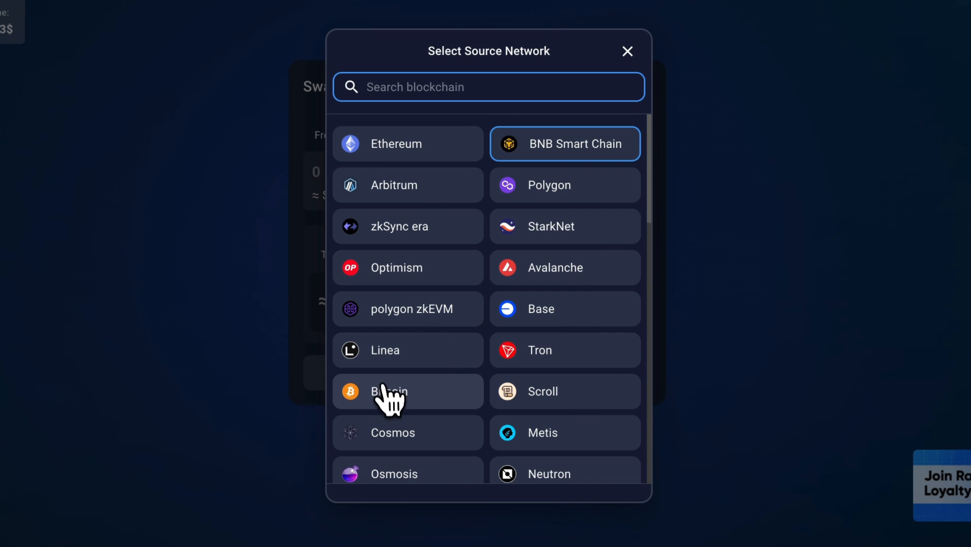
mouse_move(425, 176)
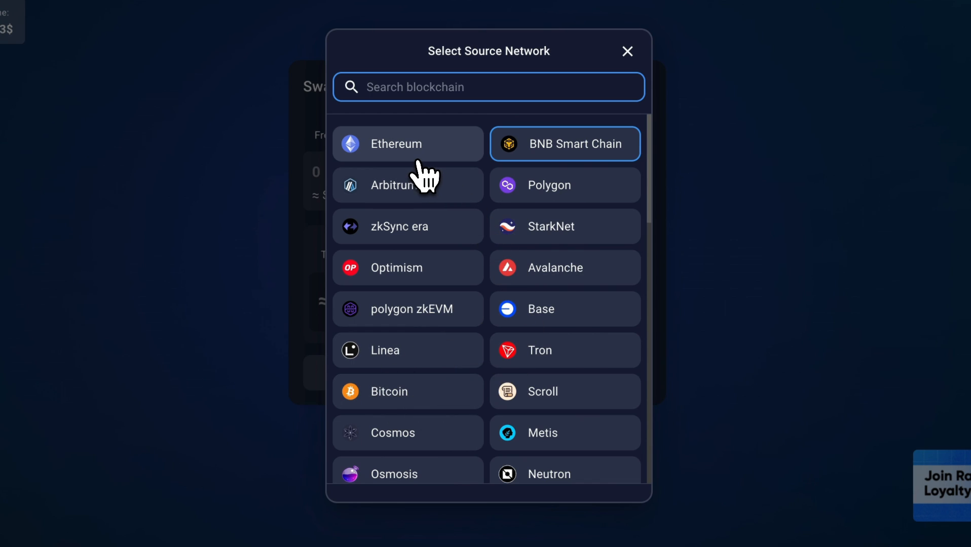
scroll(down, 3)
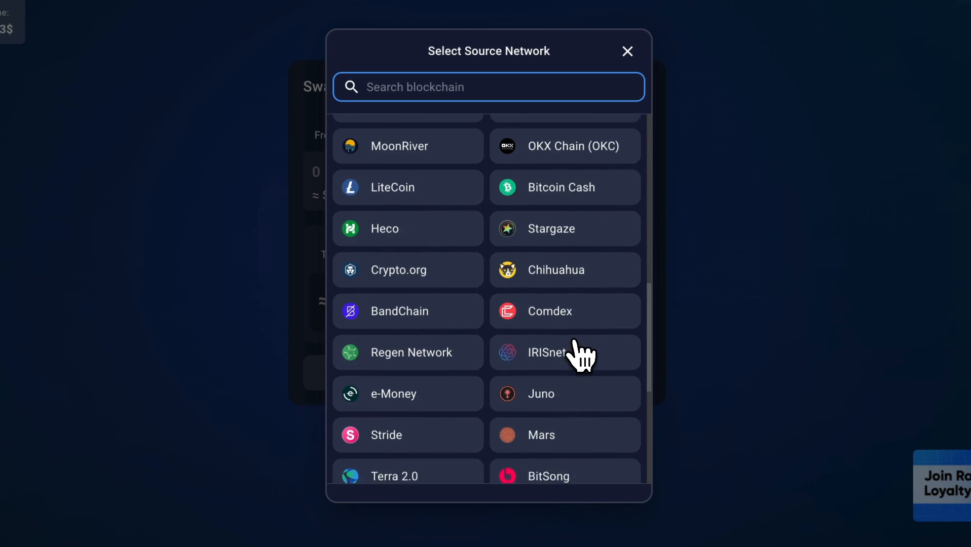
scroll(down, 3)
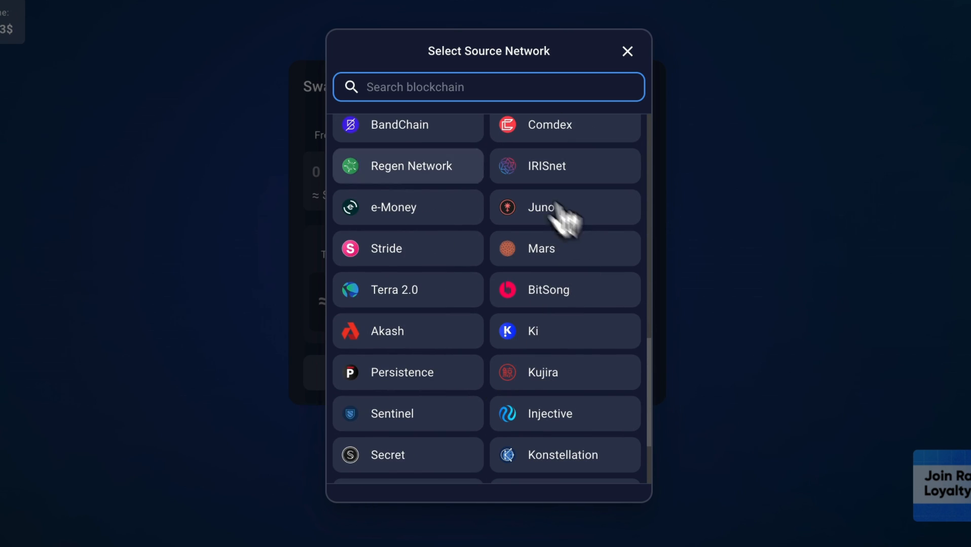
scroll(up, 3)
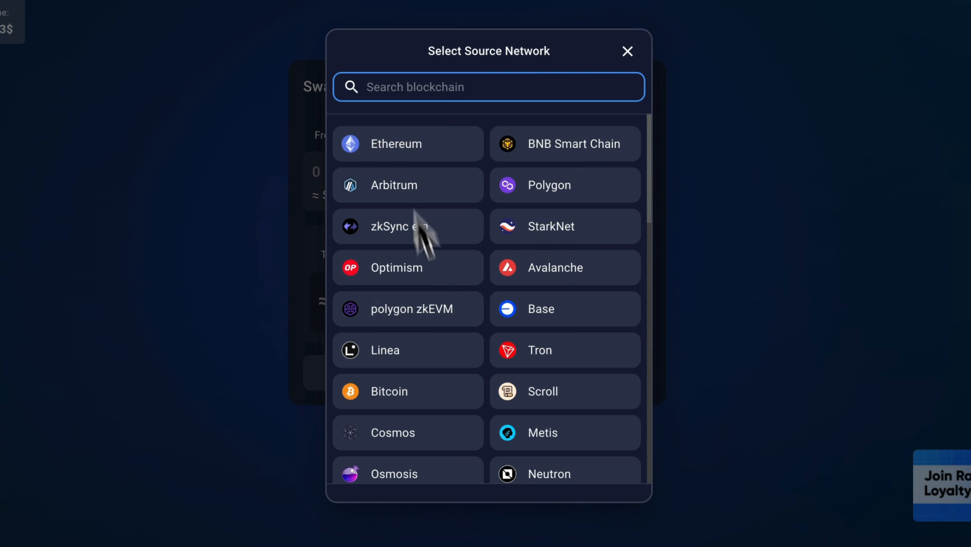
scroll(down, 3)
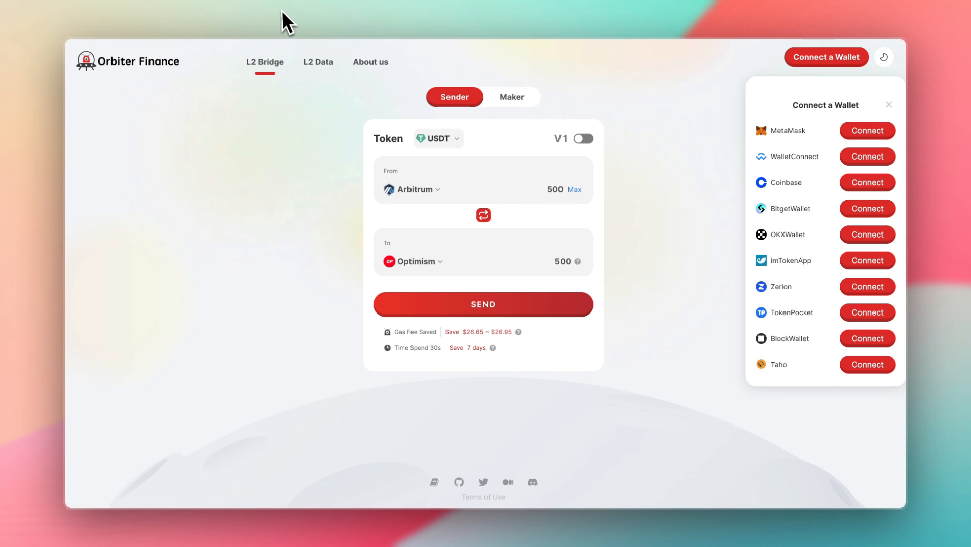
mouse_move(734, 138)
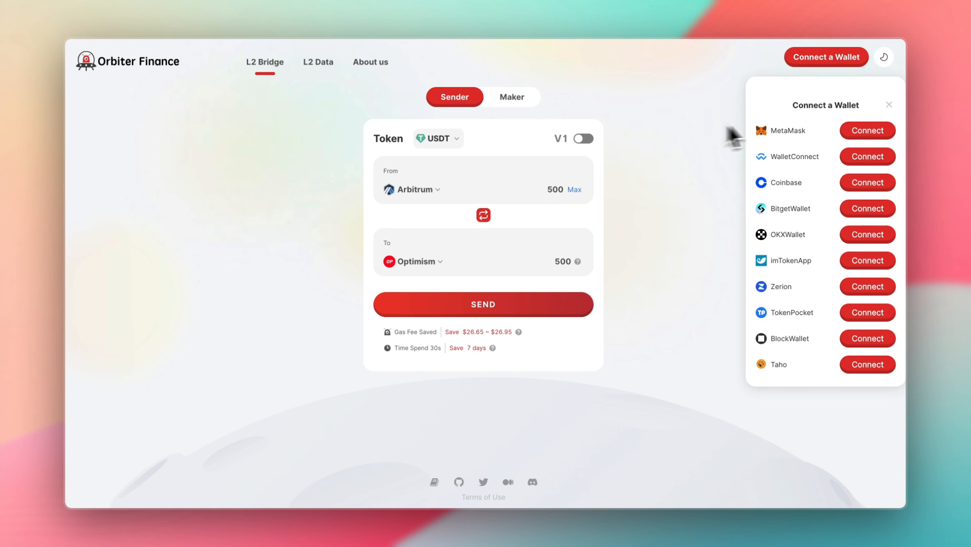
Browse the Select a Chain list for the receiving side currently set to Optimism.
click(416, 261)
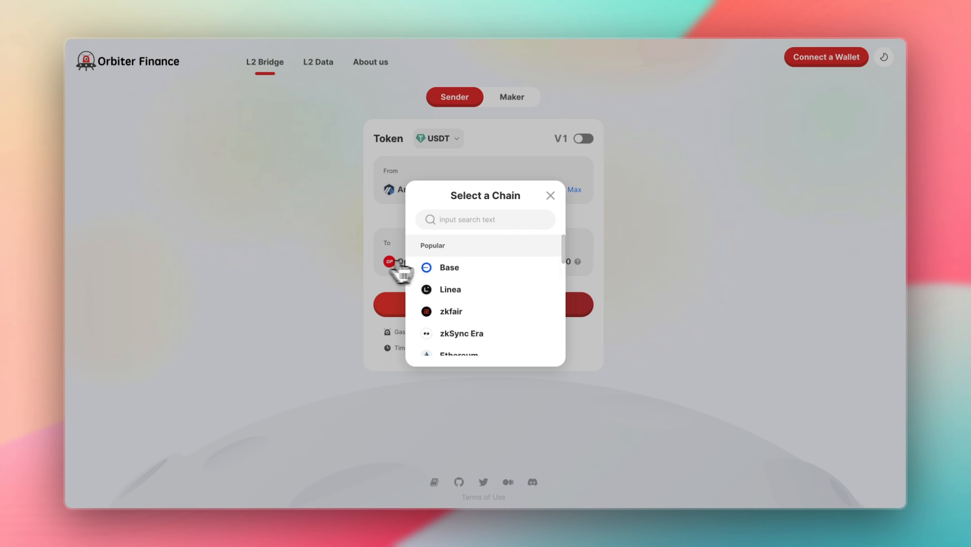
scroll(down, 3)
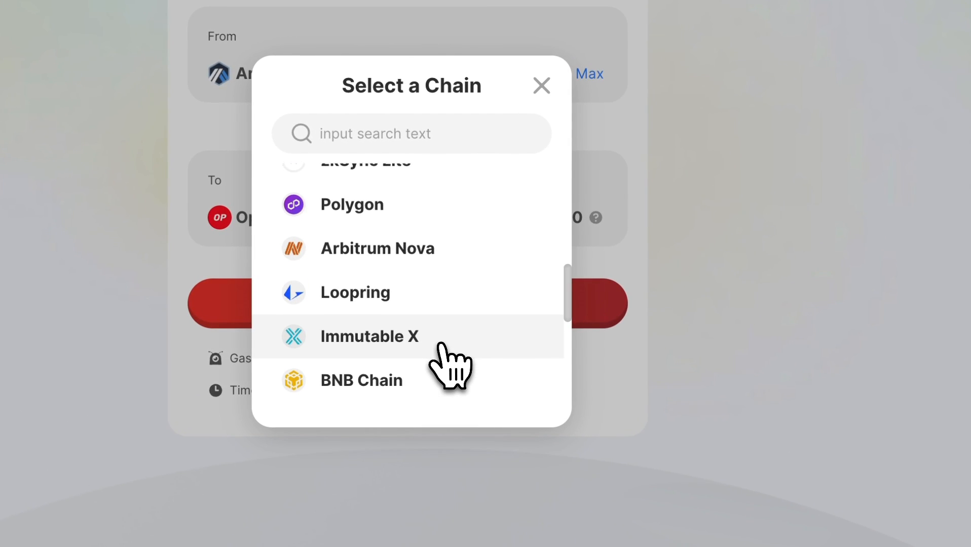
scroll(up, 3)
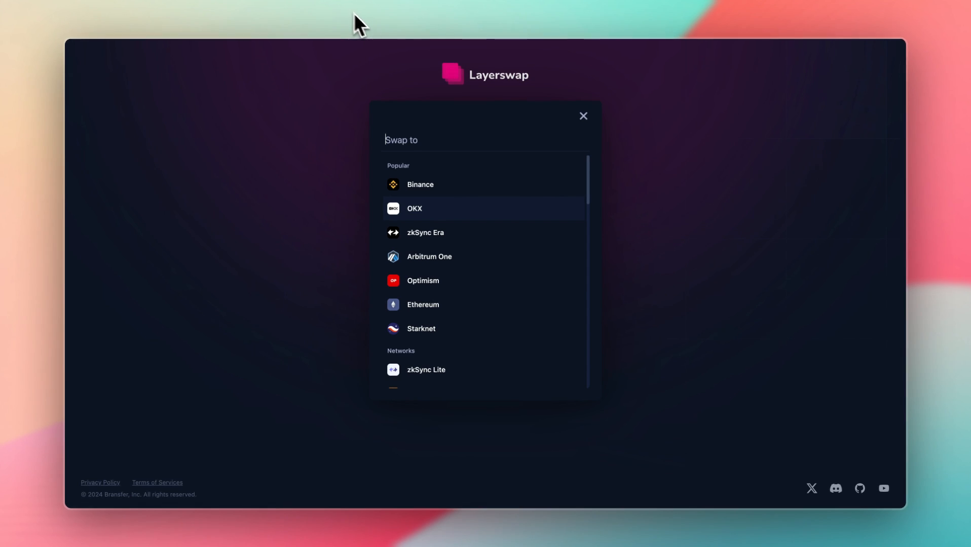
Scroll through Layerswap's destination list and return to the Rango swap form.
scroll(down, 3)
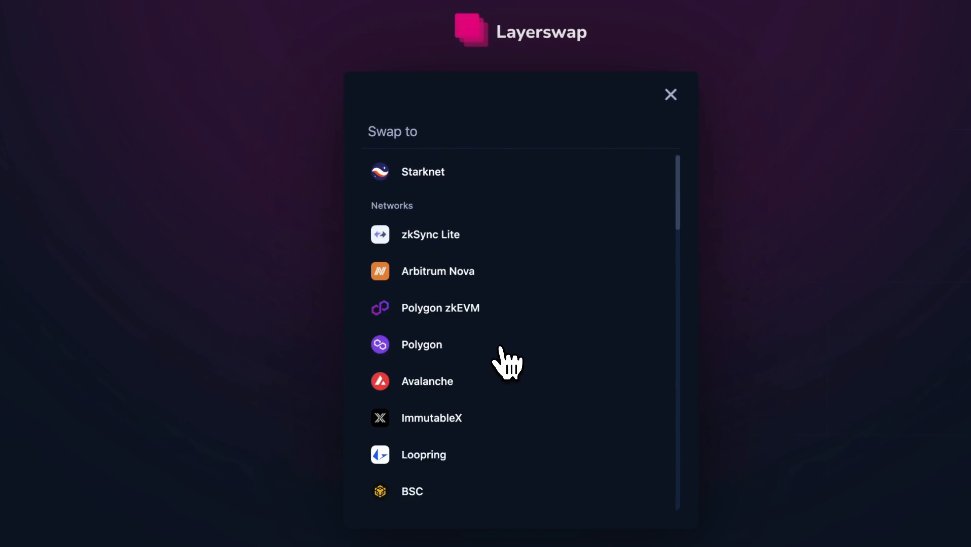
scroll(down, 3)
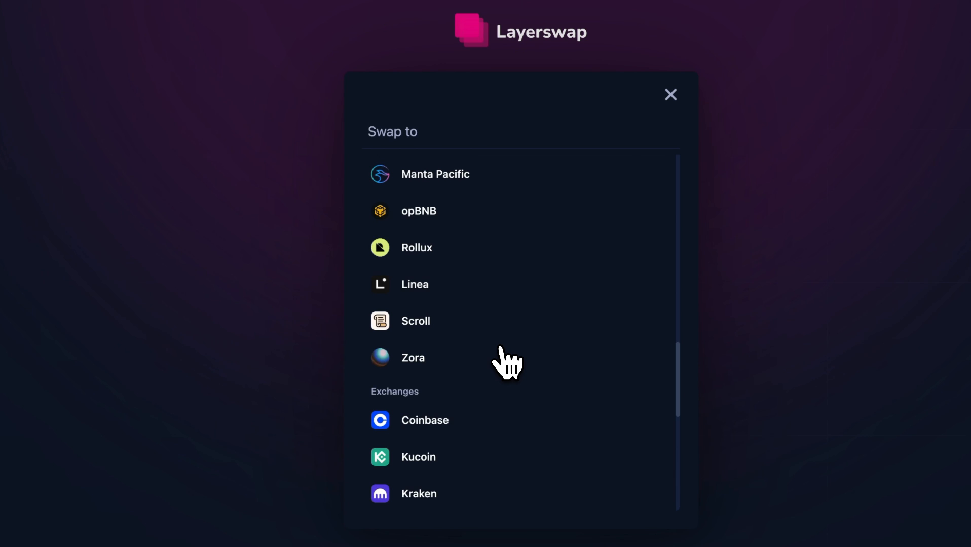
scroll(down, 3)
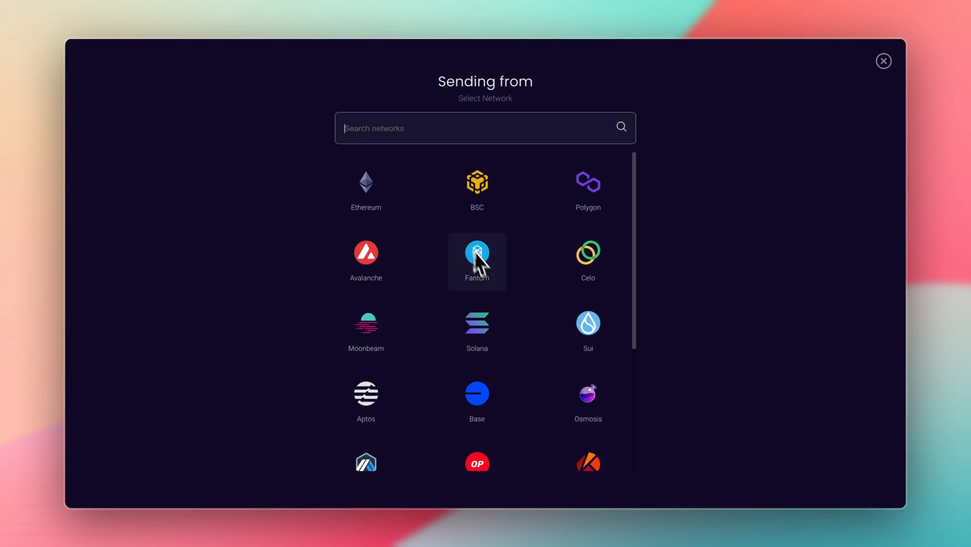
mouse_move(484, 173)
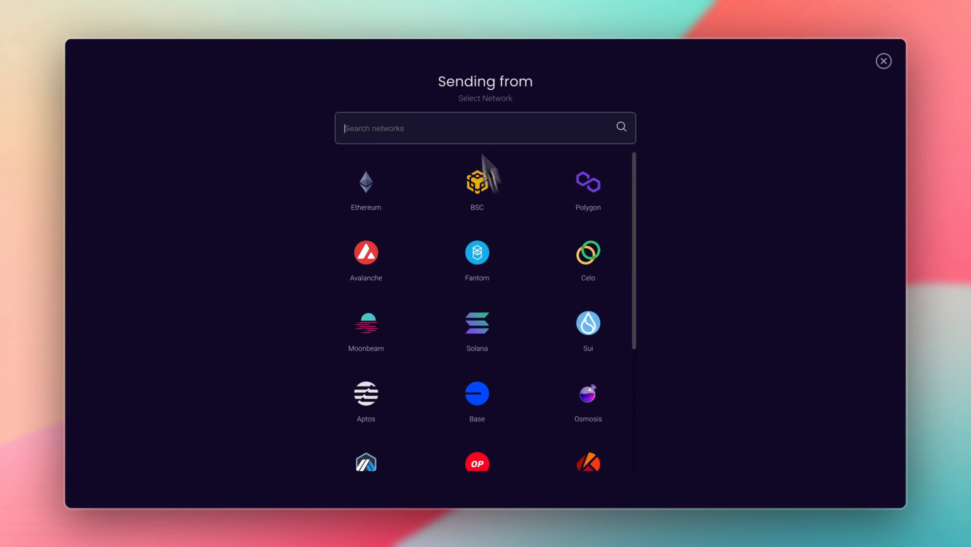
click(883, 61)
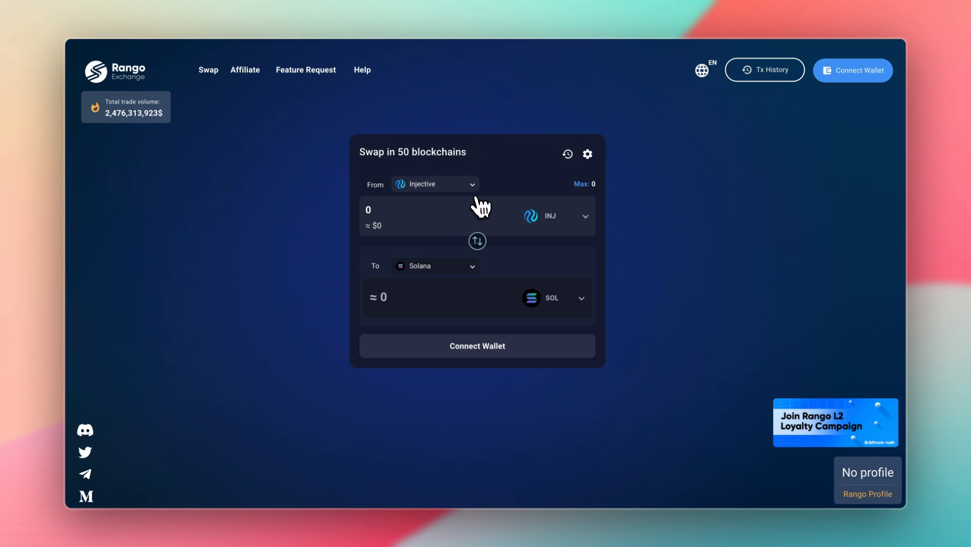
Connect MetaMask and Phantom wallets, showing a balance of about $2,018.
click(476, 346)
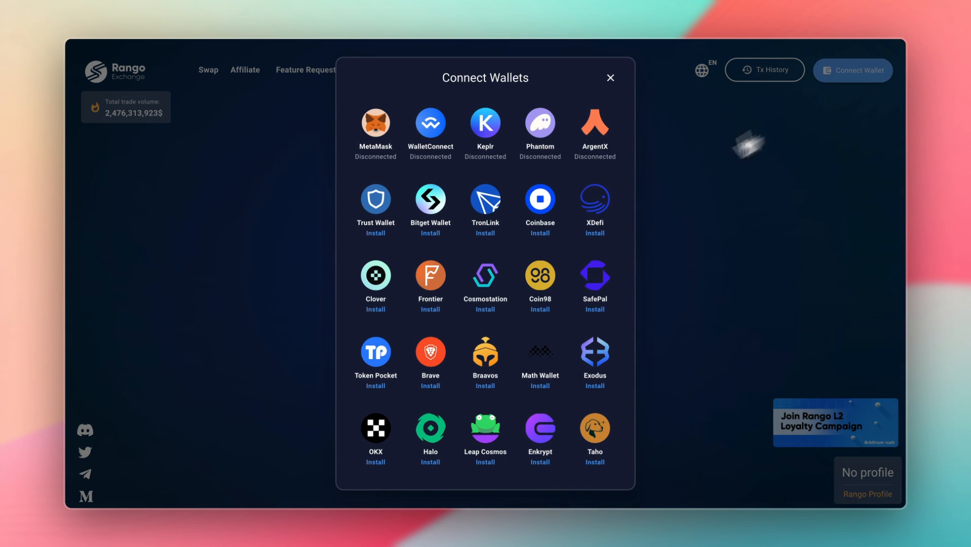
click(375, 122)
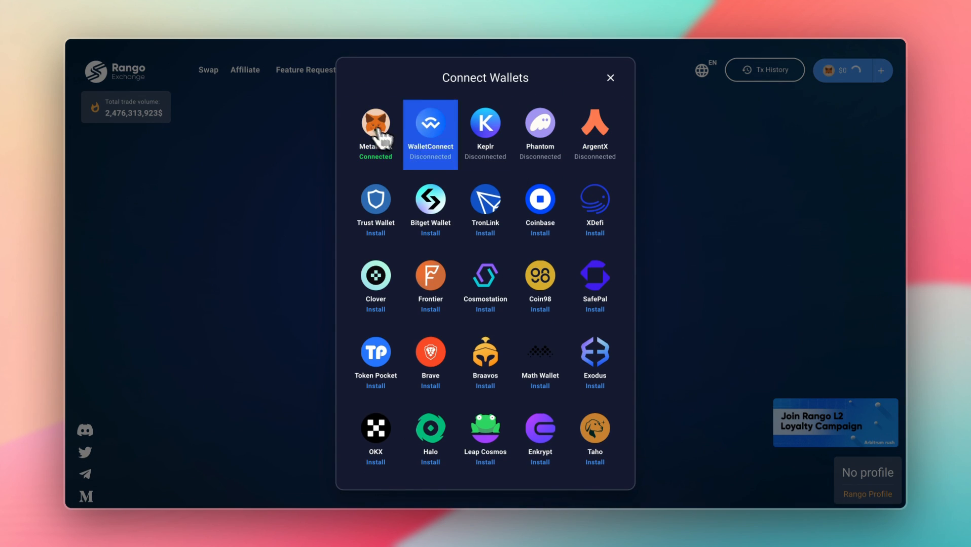
click(374, 131)
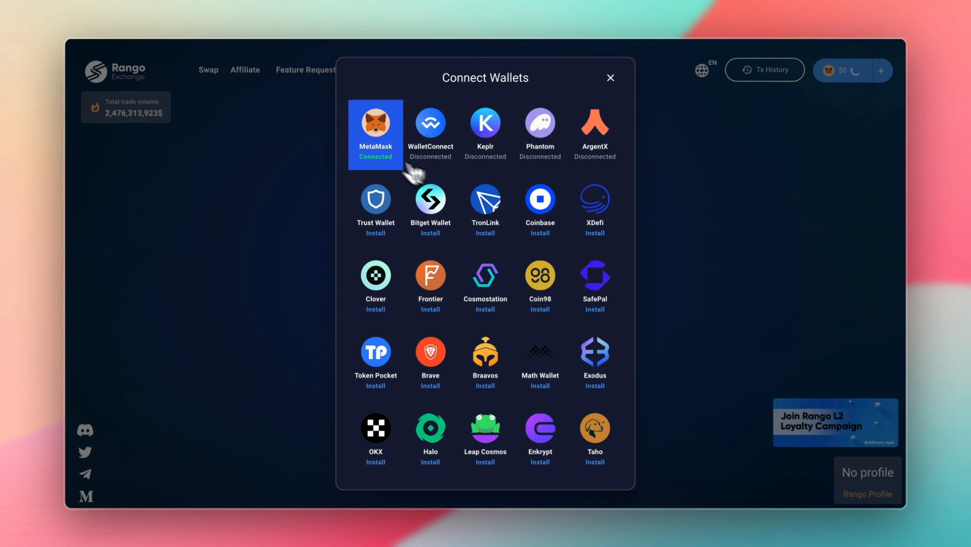
click(610, 77)
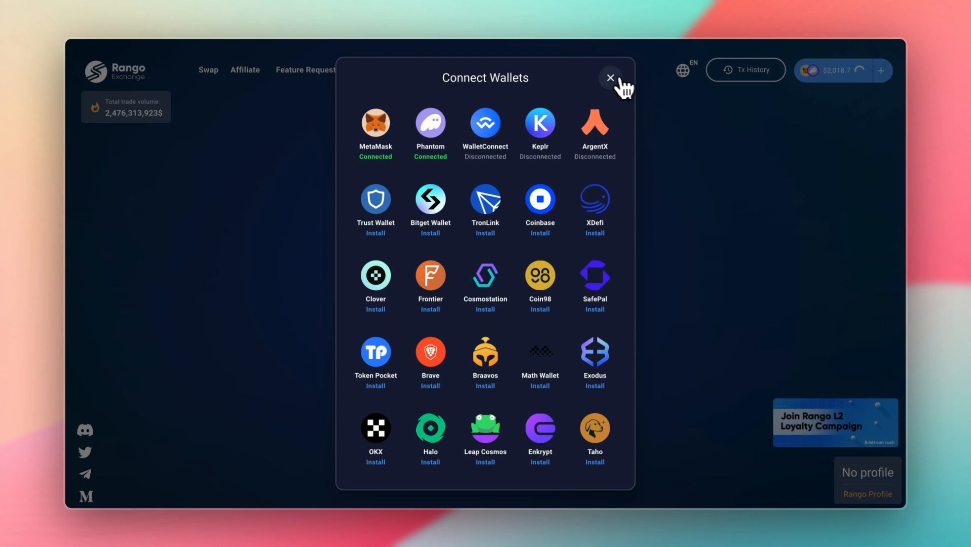
Choose Arbitrum as the source network and USDC as the token to send.
click(610, 77)
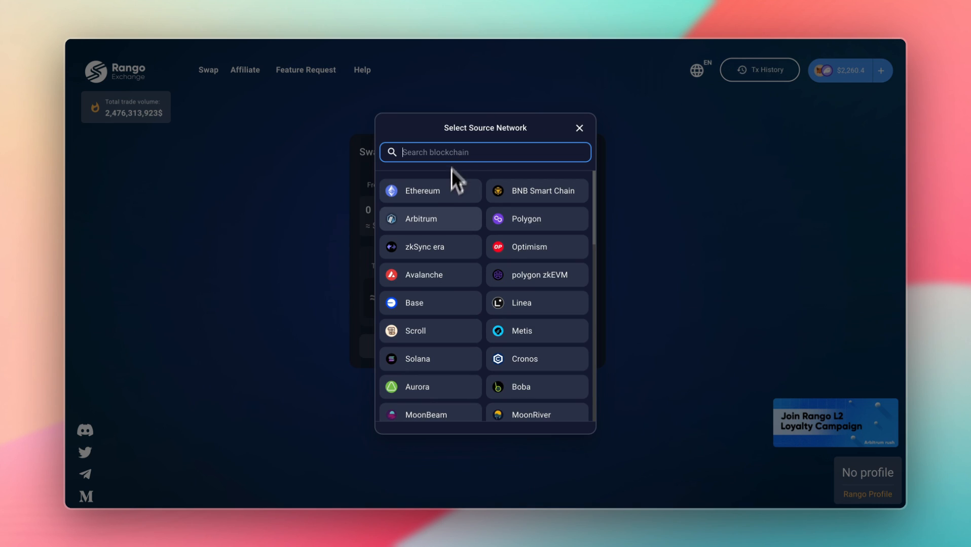
click(420, 219)
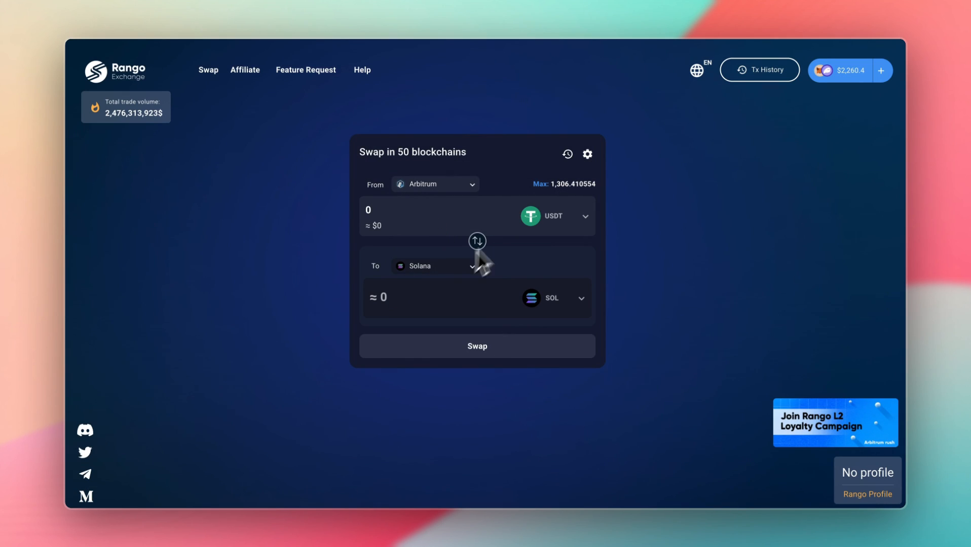
click(556, 216)
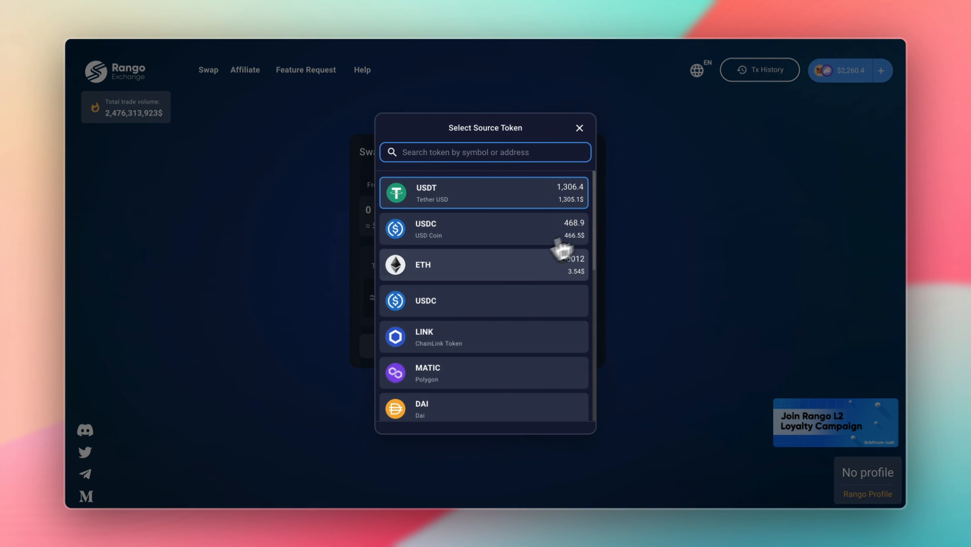
mouse_move(531, 211)
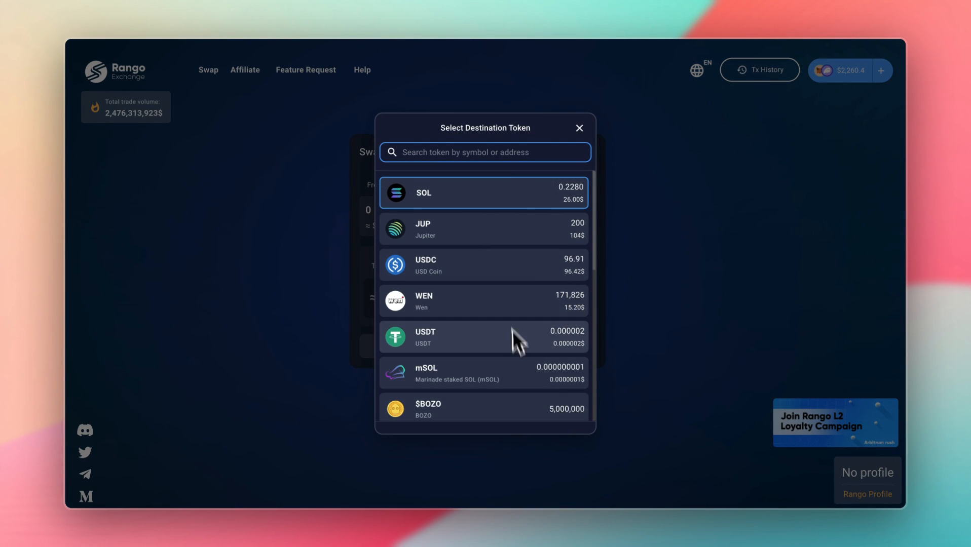
mouse_move(511, 305)
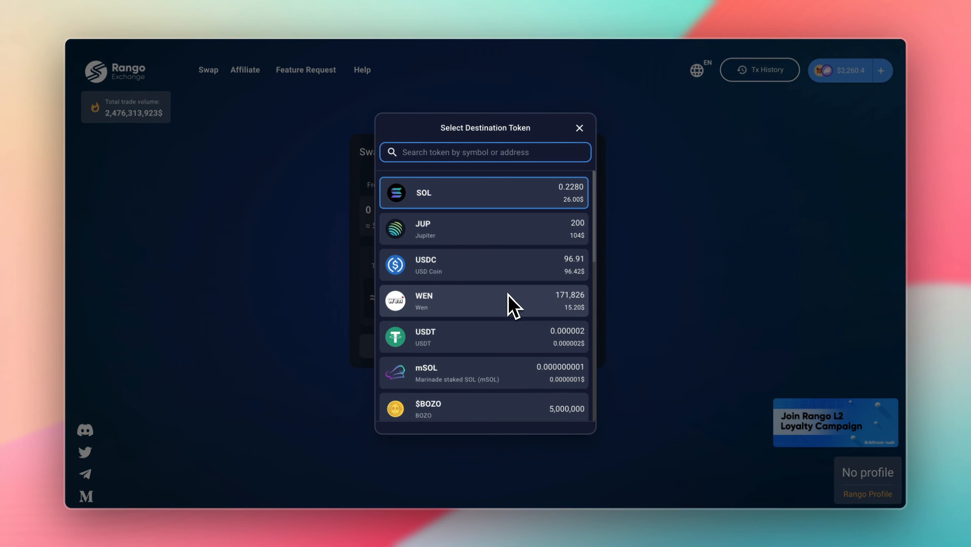
mouse_move(603, 258)
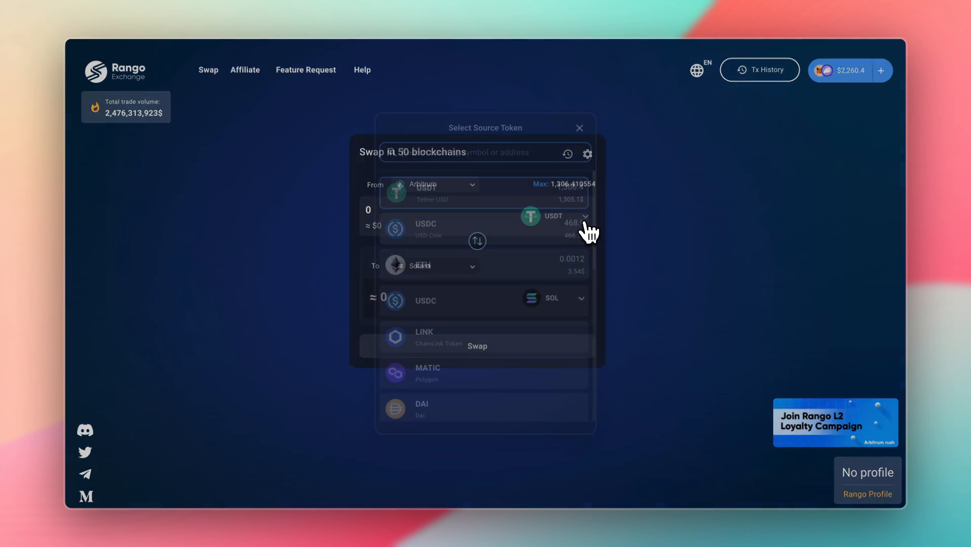
click(426, 229)
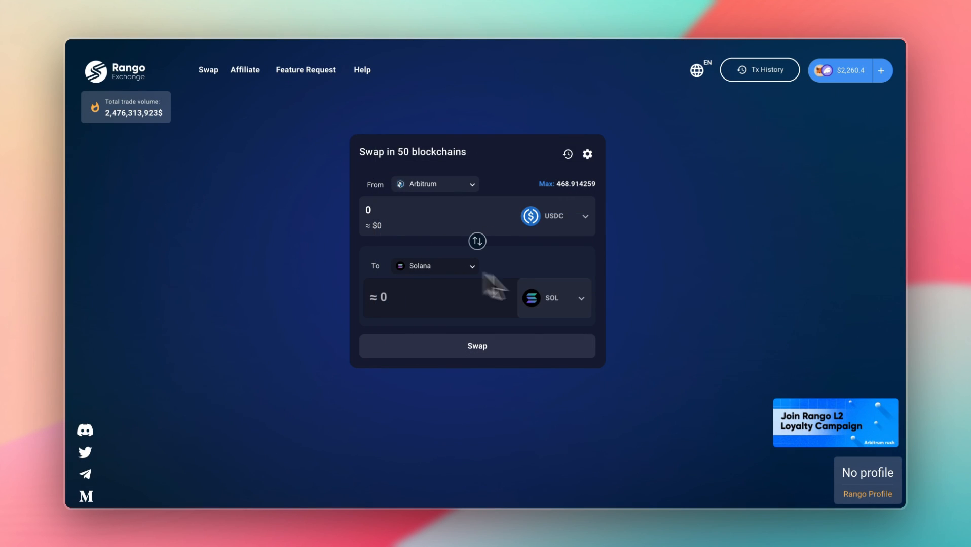
Enter a 500 USDC amount to quote about 4.42 SOL across three routes.
text(500)
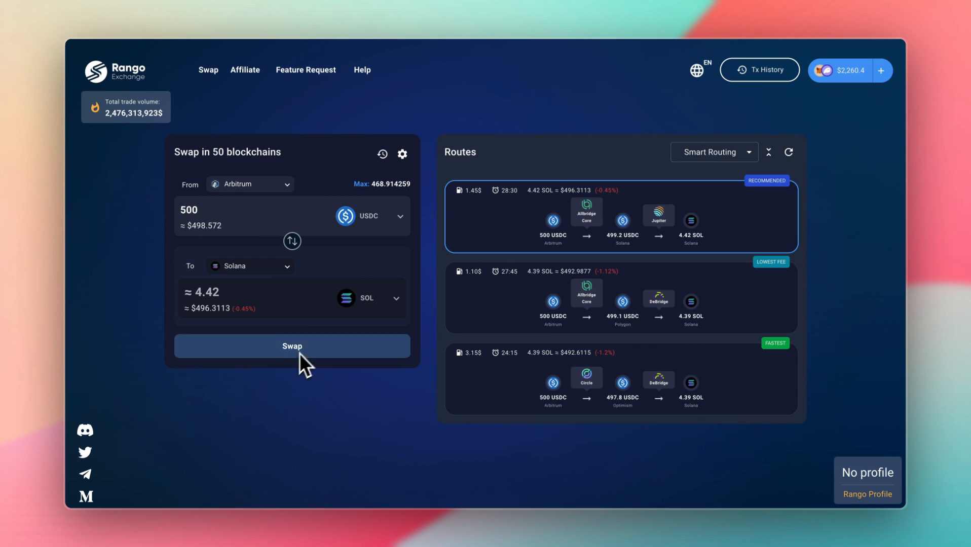
mouse_move(781, 364)
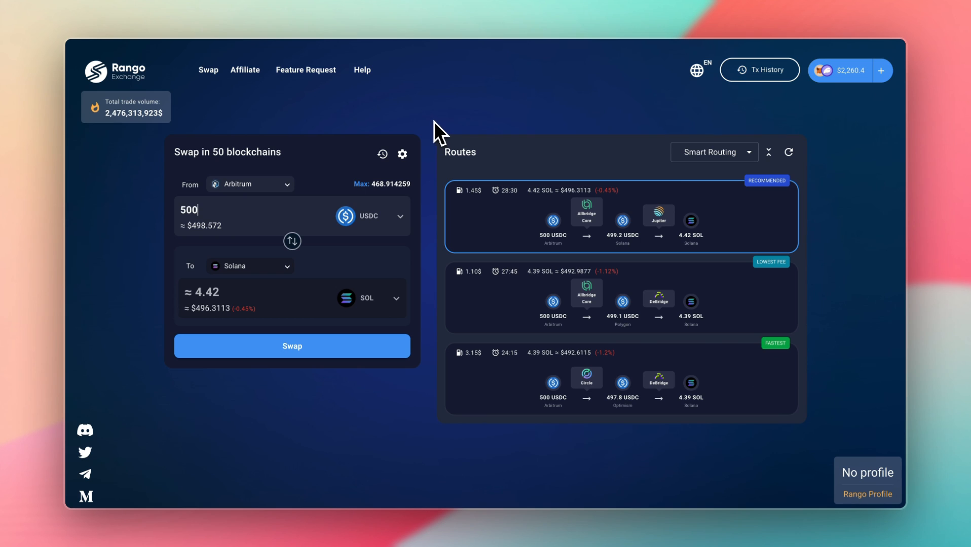
mouse_move(405, 262)
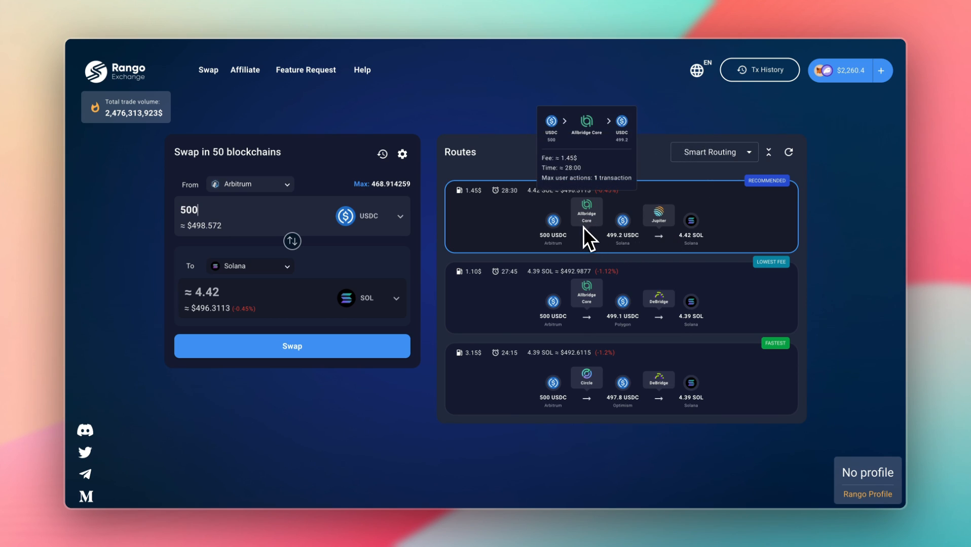
click(250, 266)
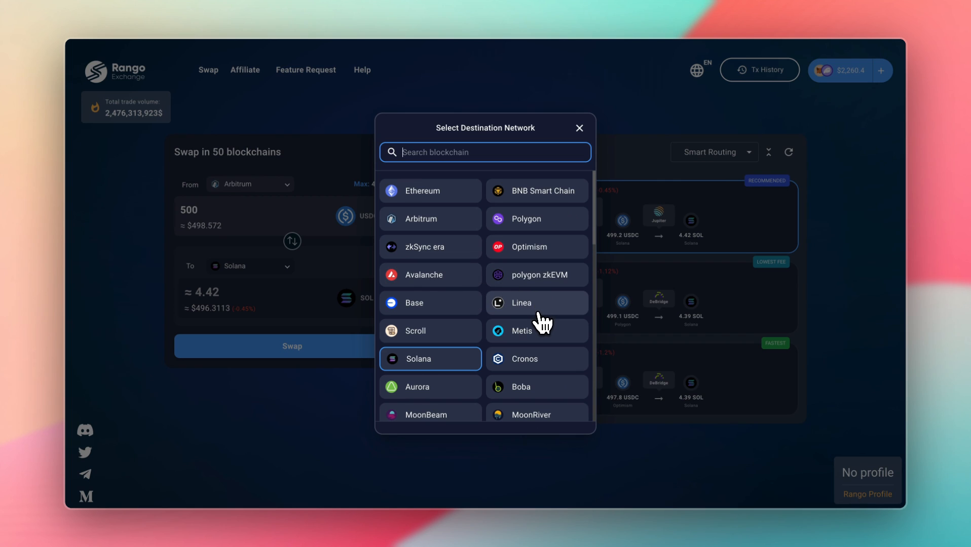
scroll(down, 3)
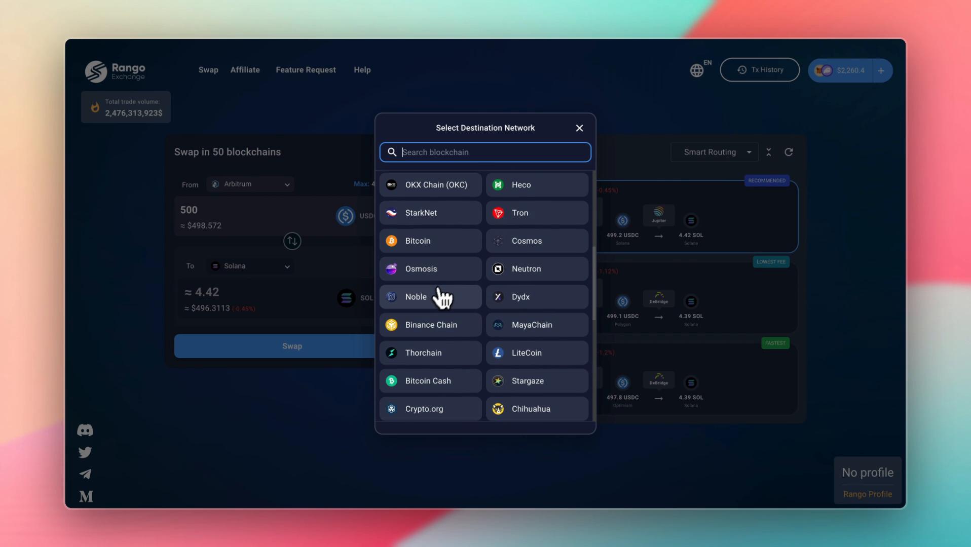
mouse_move(419, 305)
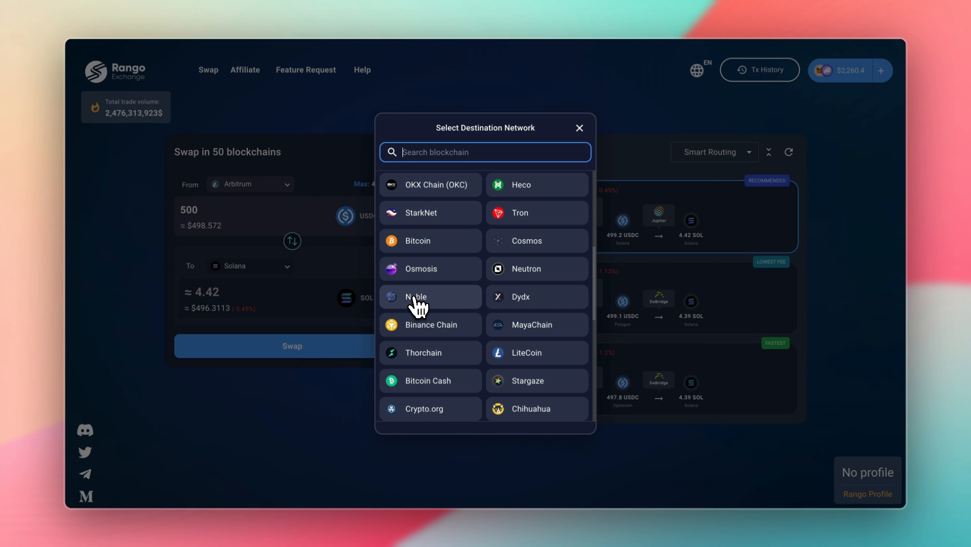
mouse_move(489, 275)
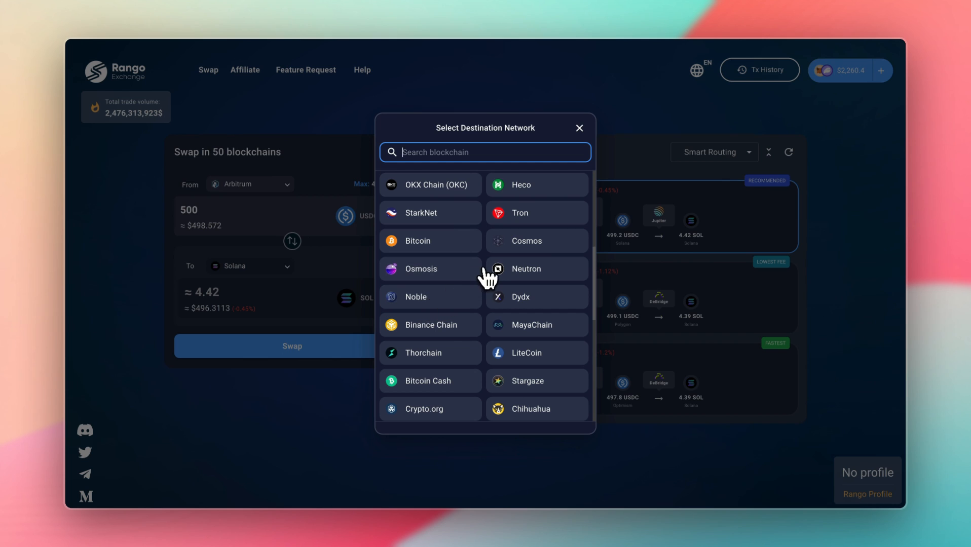
click(579, 128)
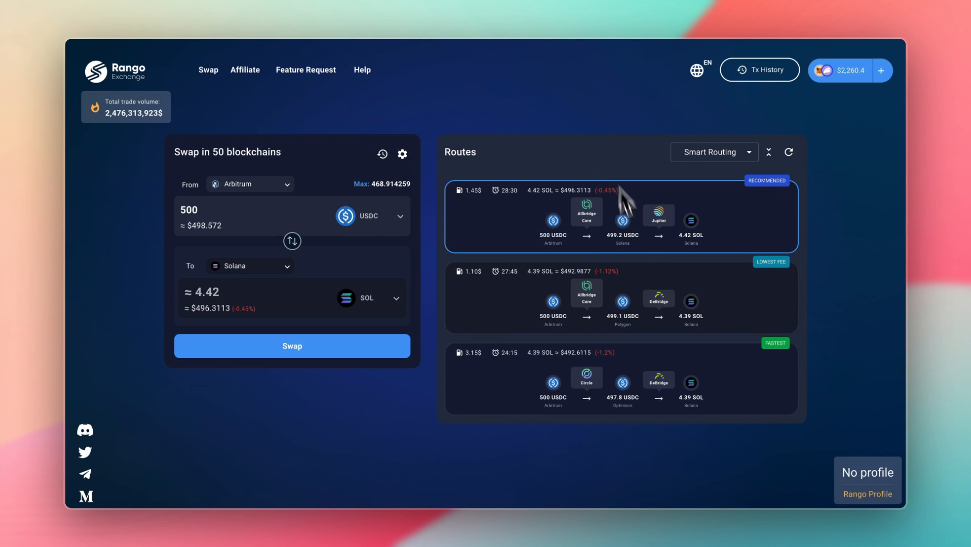
mouse_move(519, 297)
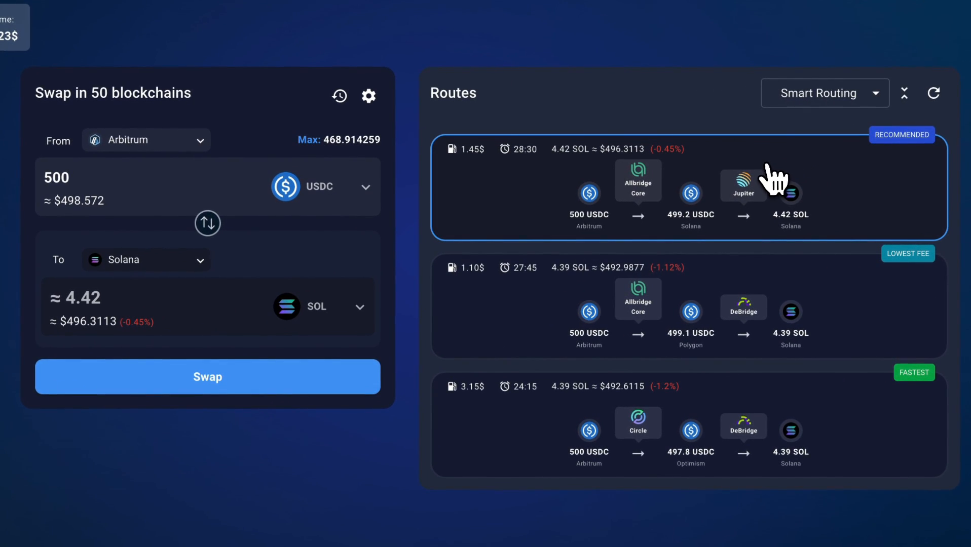
click(824, 93)
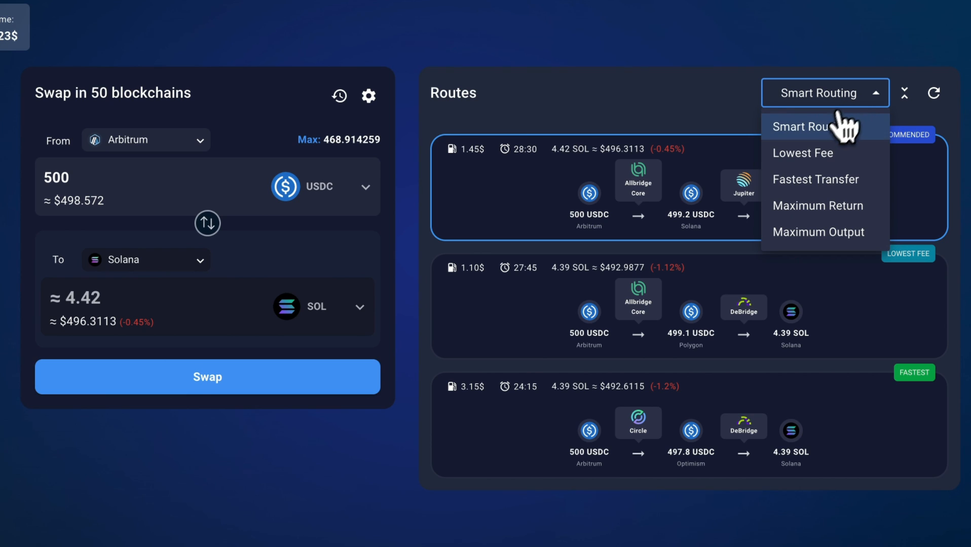
click(802, 153)
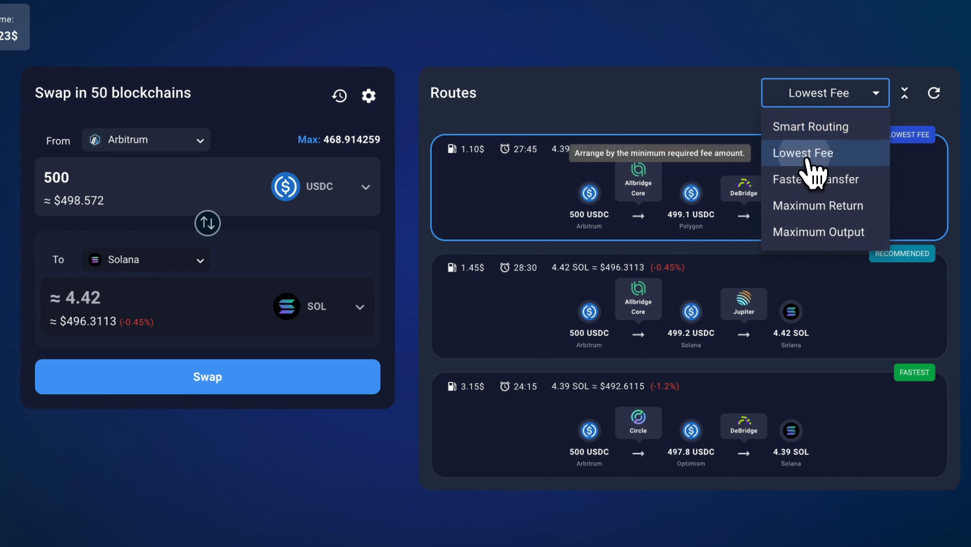
click(810, 126)
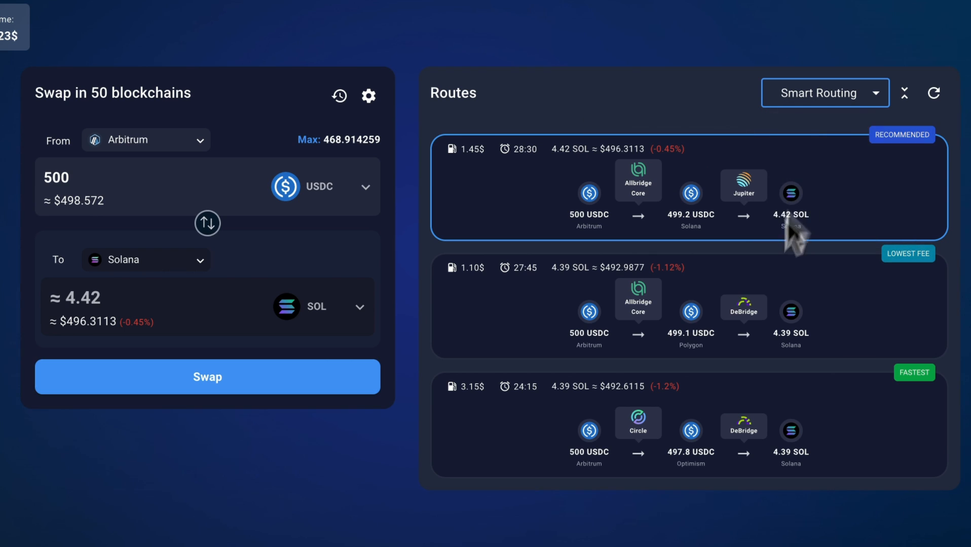
mouse_move(933, 94)
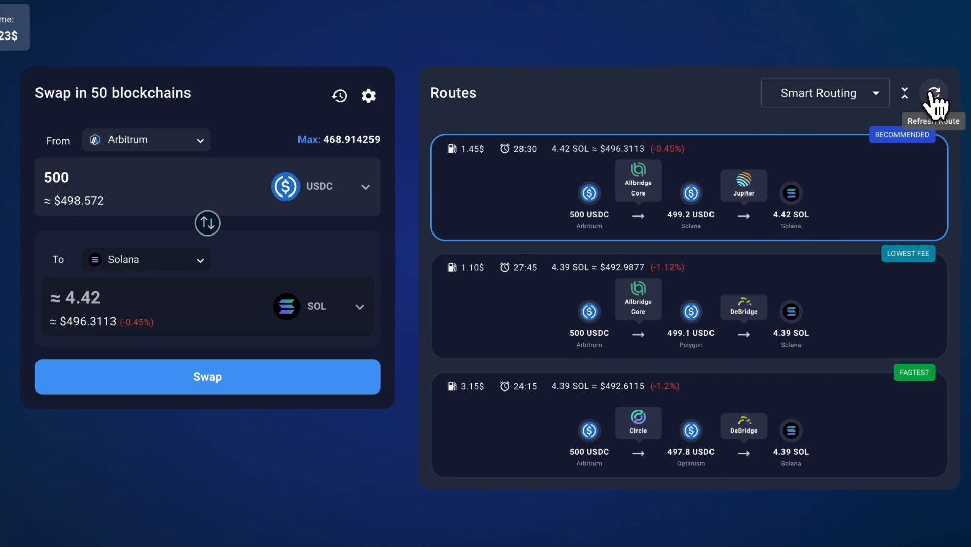
Refresh the quotes, start the swap and select the recommended Allbridge Core and Jupiter route.
click(934, 93)
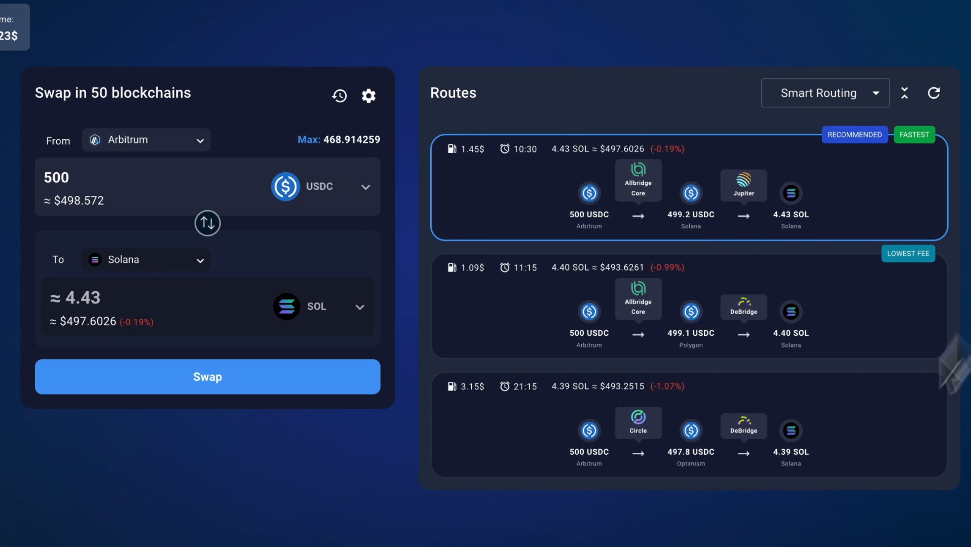
mouse_move(729, 368)
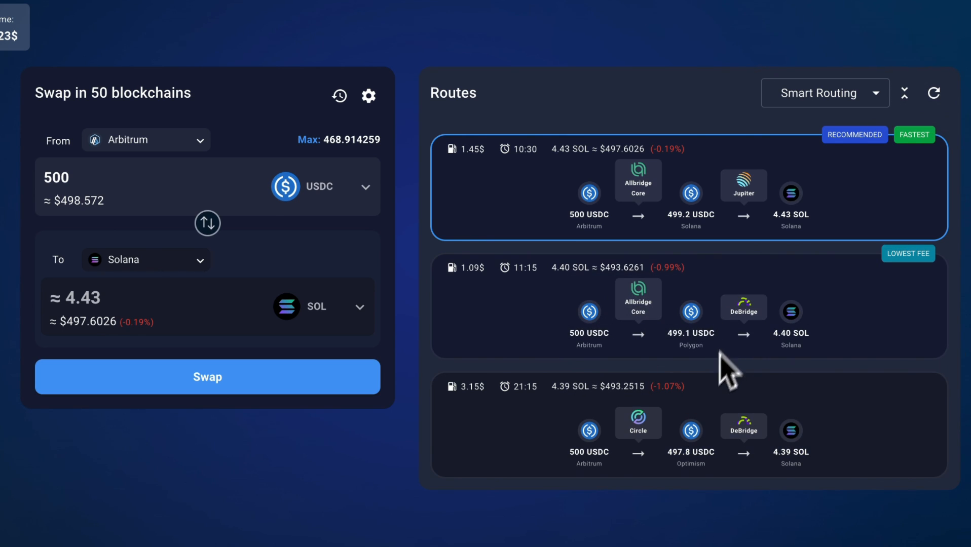
mouse_move(458, 149)
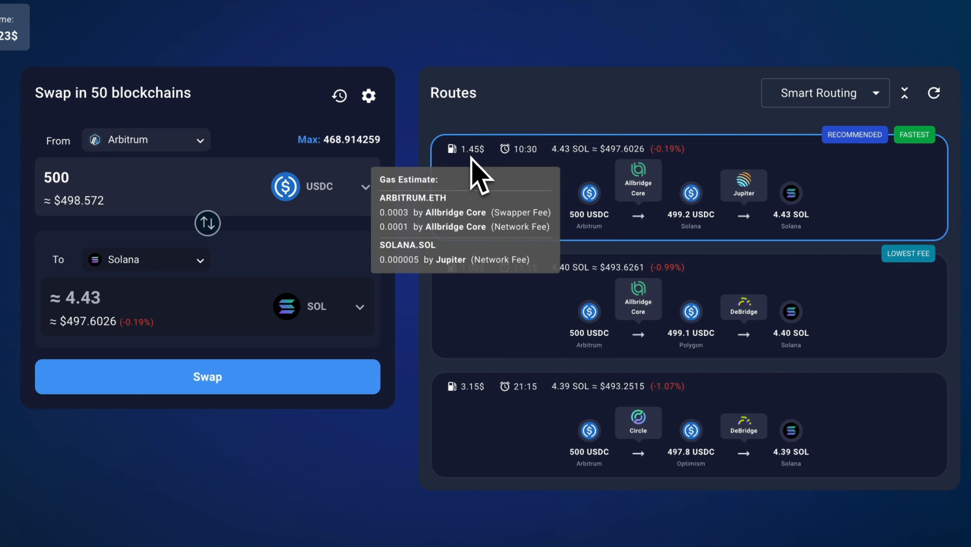
mouse_move(507, 149)
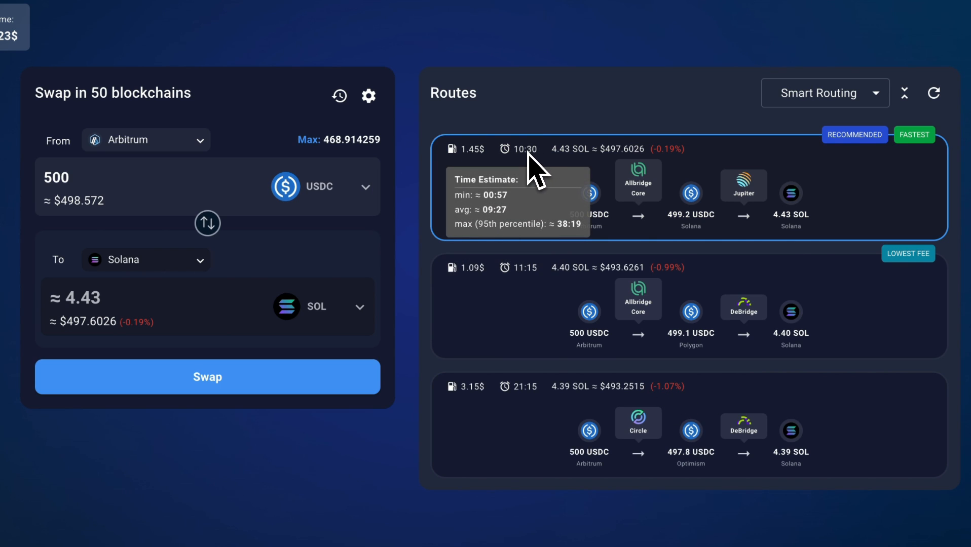
mouse_move(904, 132)
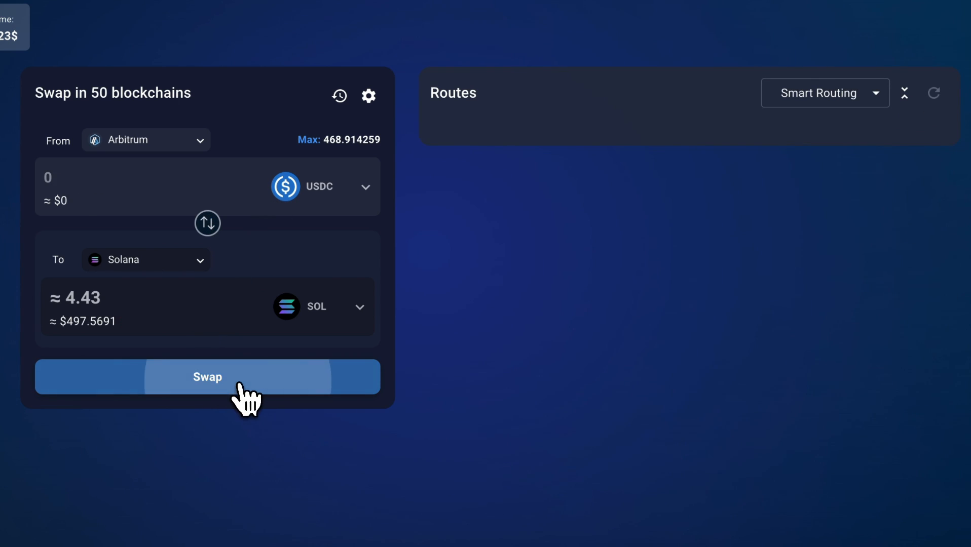
click(207, 377)
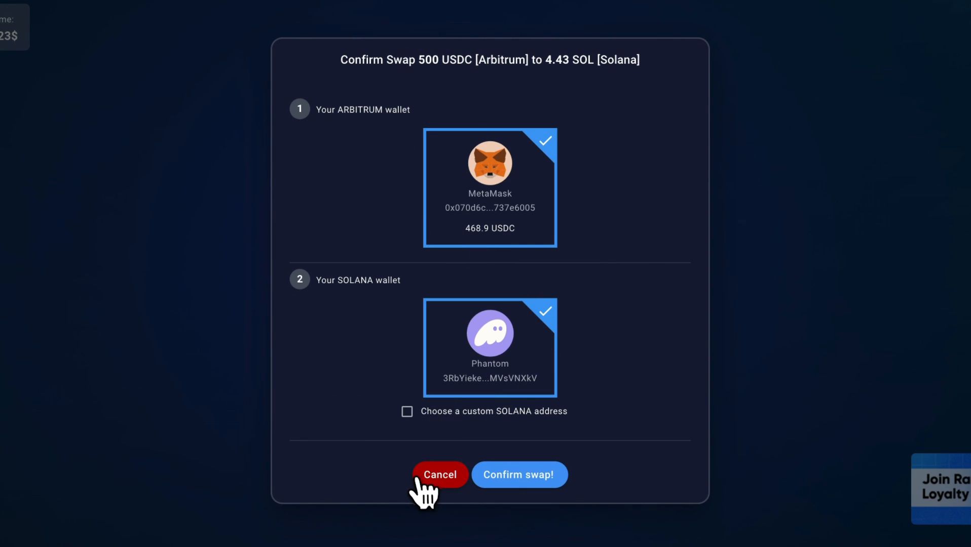
click(440, 475)
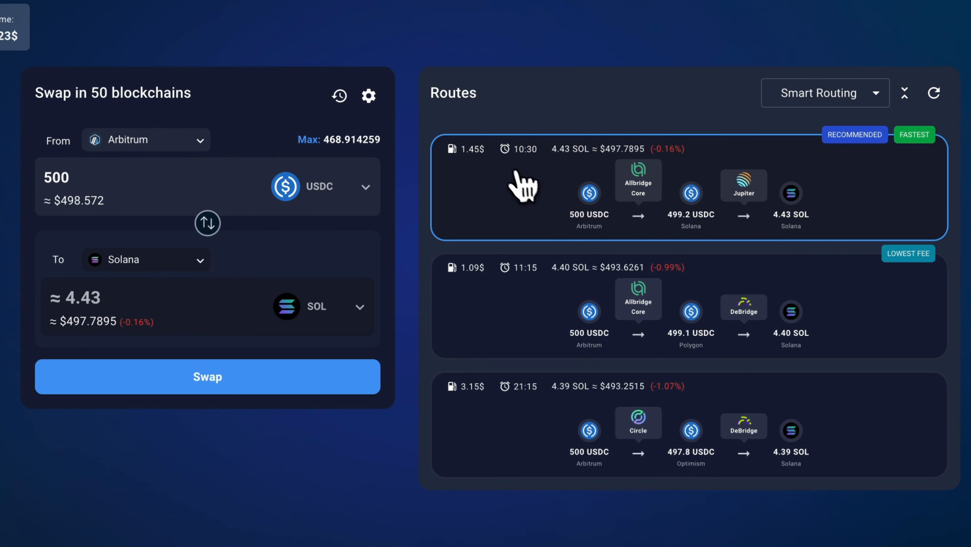
mouse_move(562, 250)
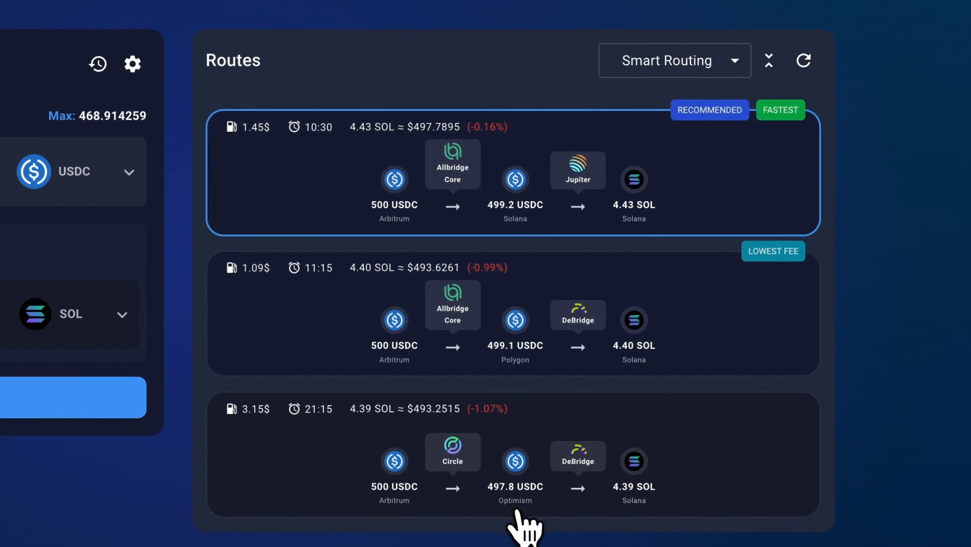
mouse_move(452, 519)
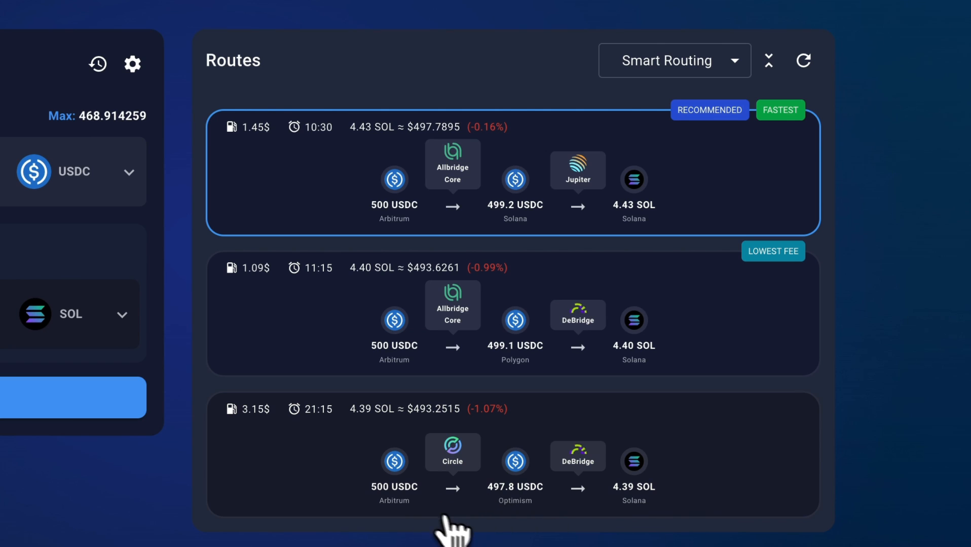
mouse_move(523, 523)
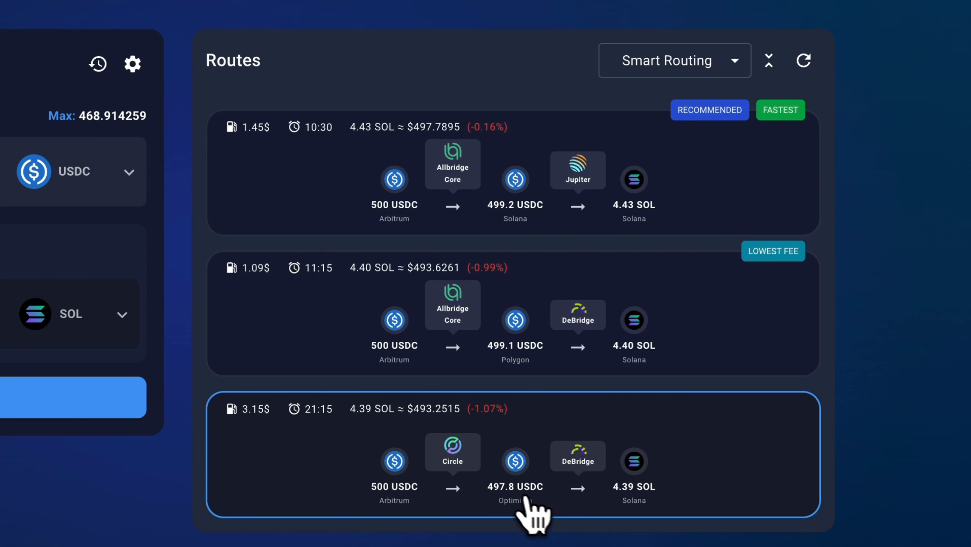
mouse_move(529, 520)
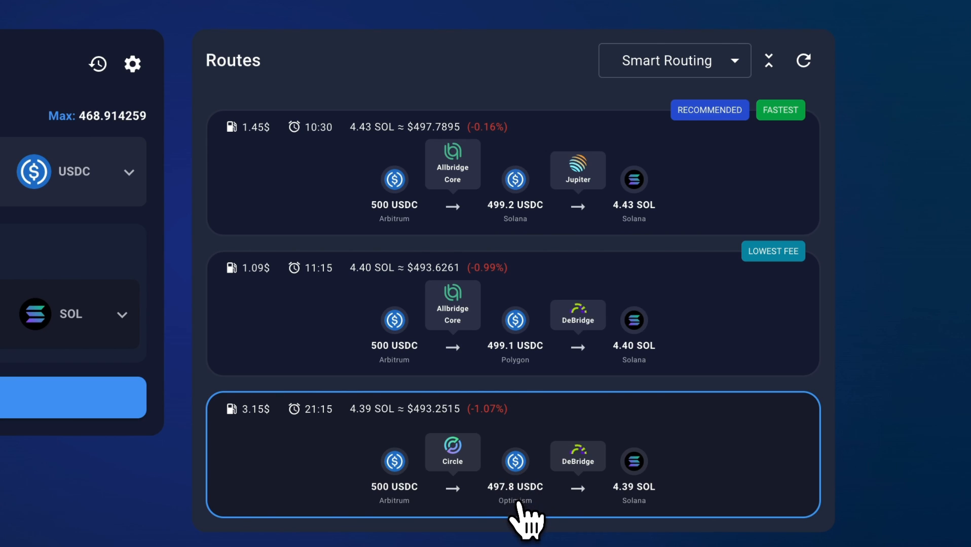
mouse_move(452, 460)
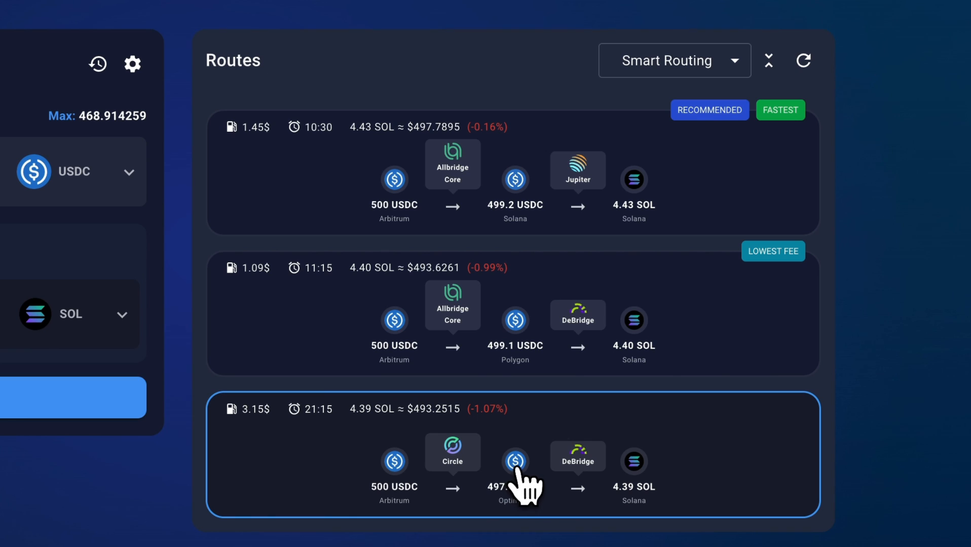
mouse_move(514, 483)
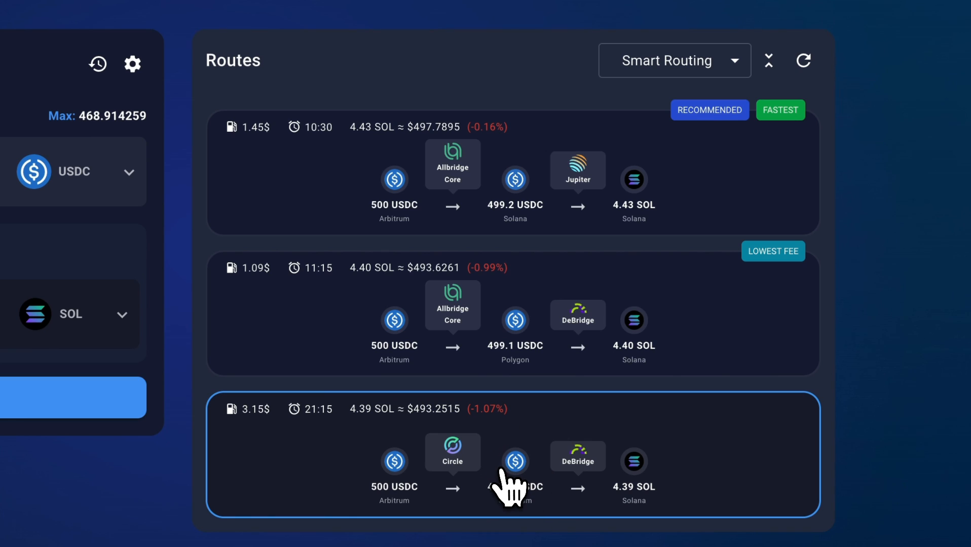
mouse_move(514, 341)
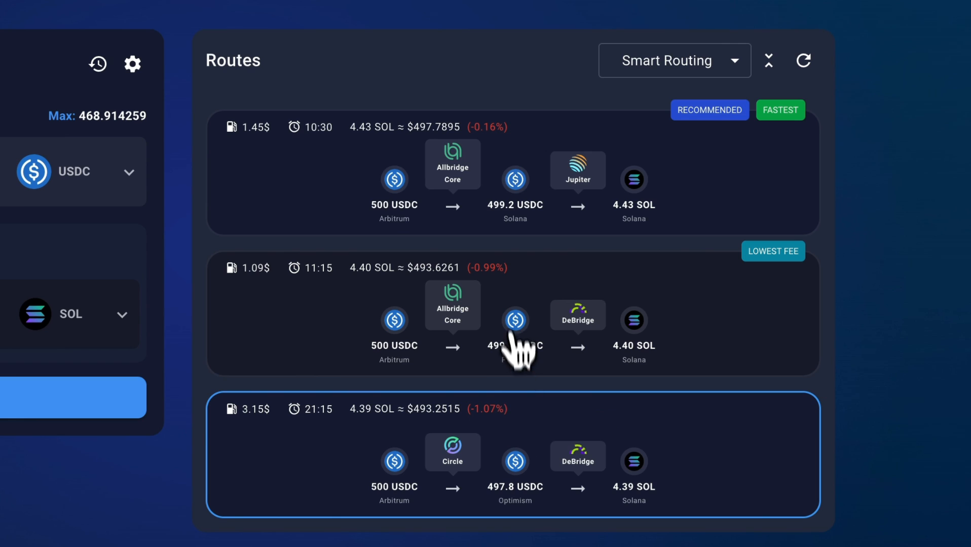
mouse_move(529, 365)
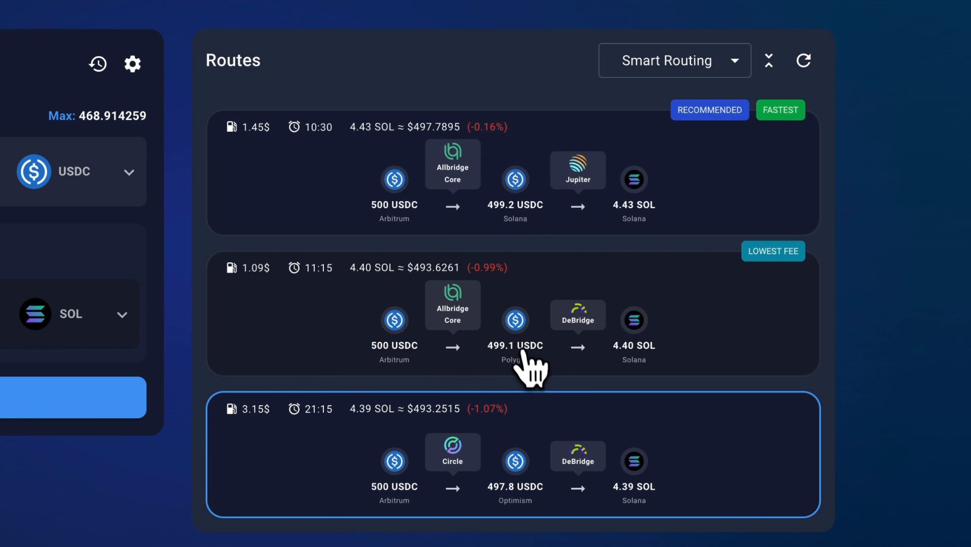
mouse_move(534, 365)
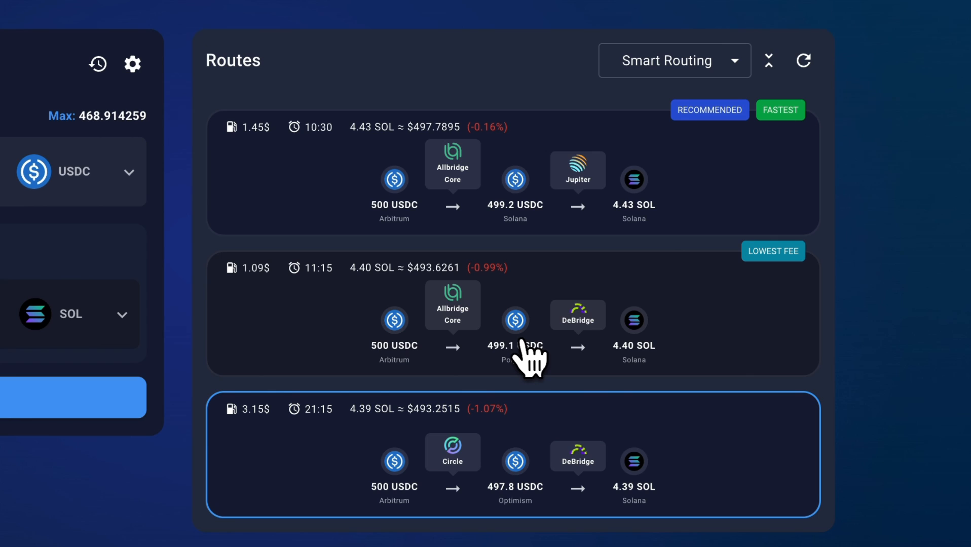
mouse_move(423, 237)
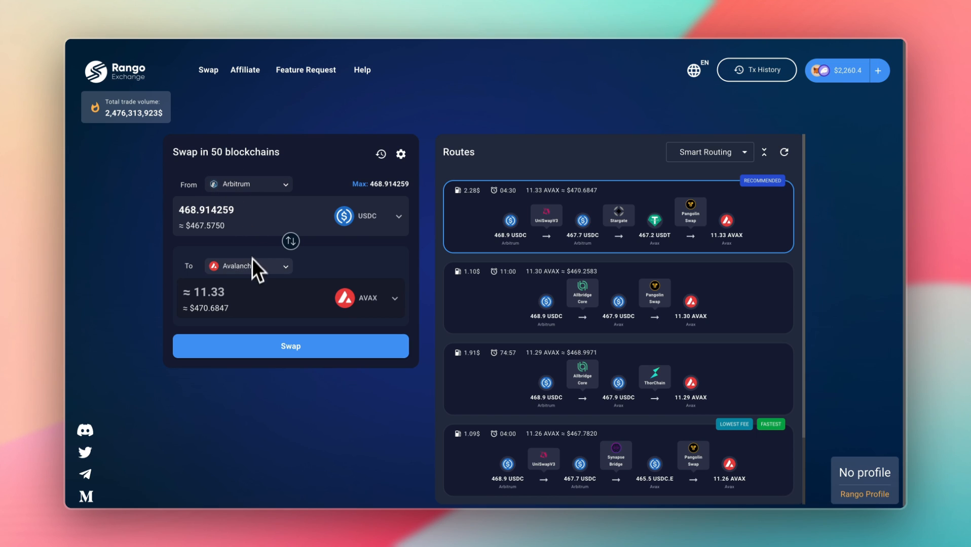
mouse_move(199, 237)
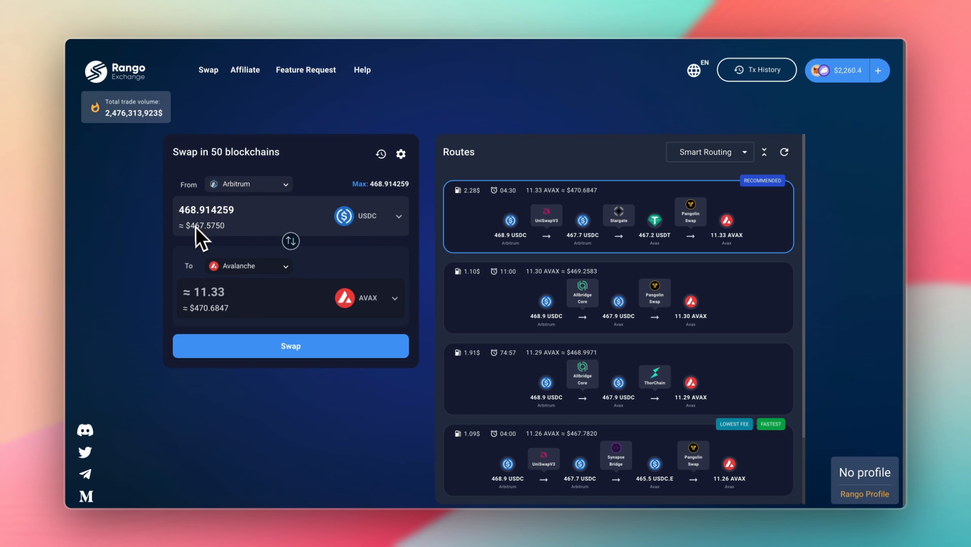
mouse_move(224, 238)
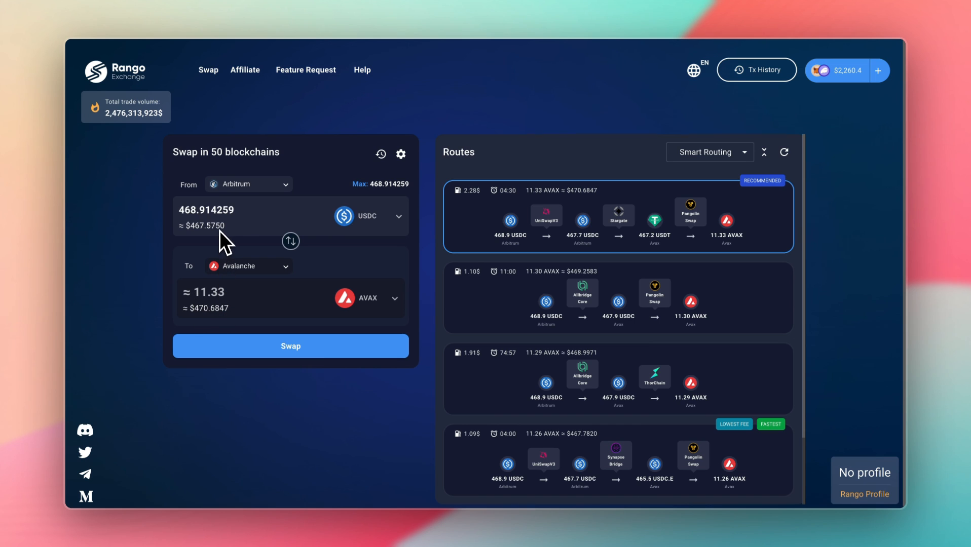
mouse_move(507, 315)
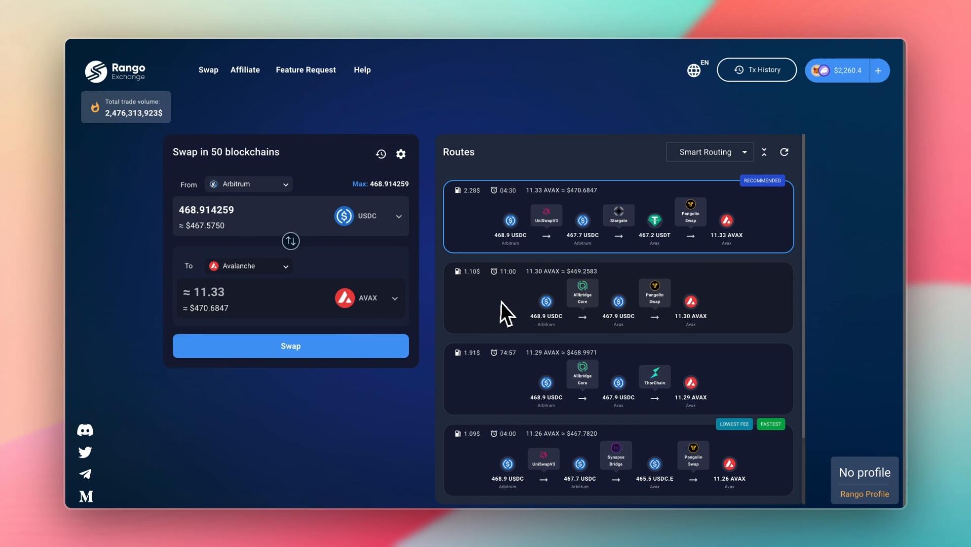
Review the AVAX routes including the Synapse Bridge and ThorChain option quoting 11.29 AVAX.
scroll(down, 3)
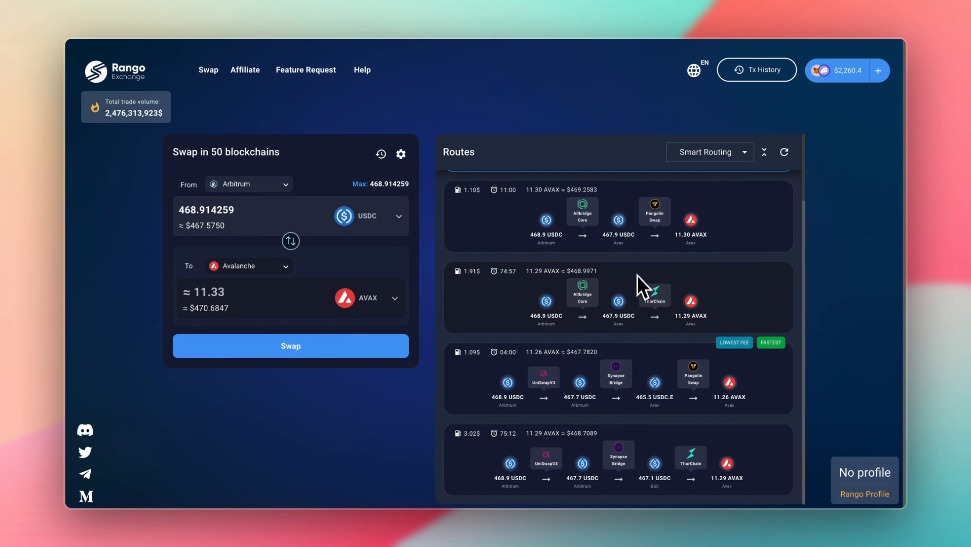
click(366, 298)
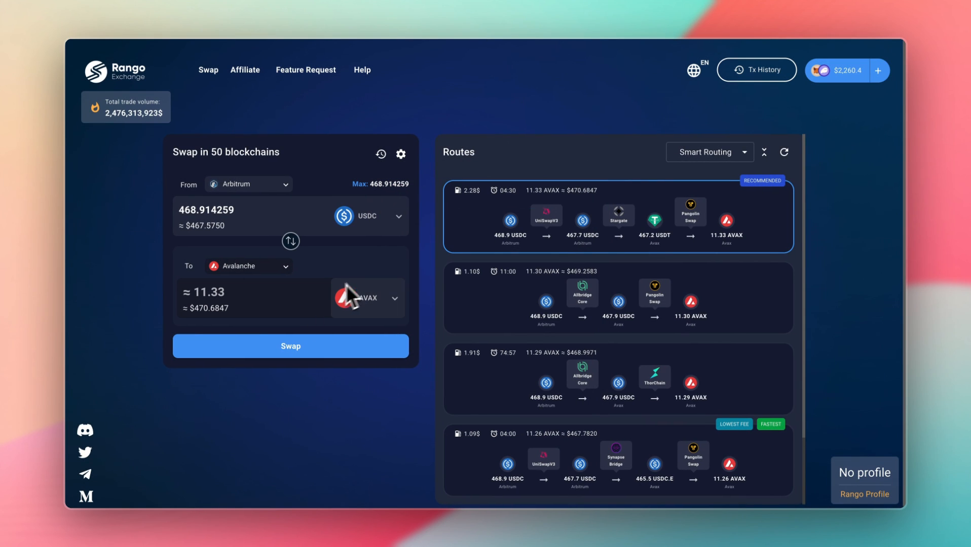
mouse_move(373, 306)
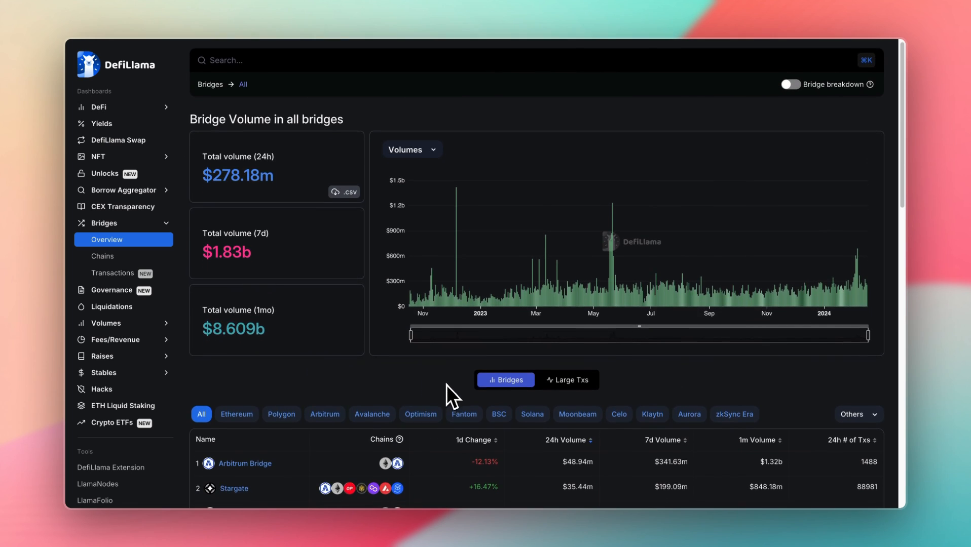
scroll(down, 3)
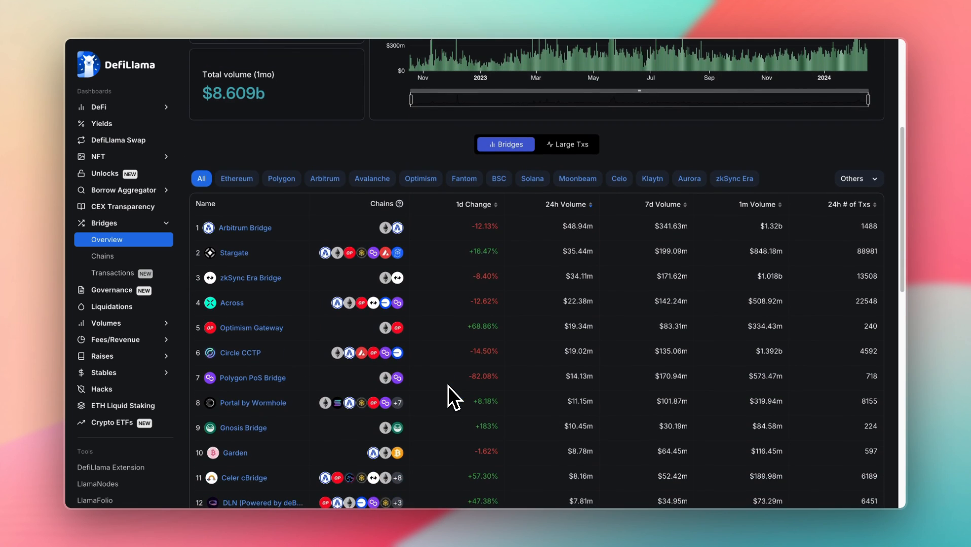
scroll(down, 3)
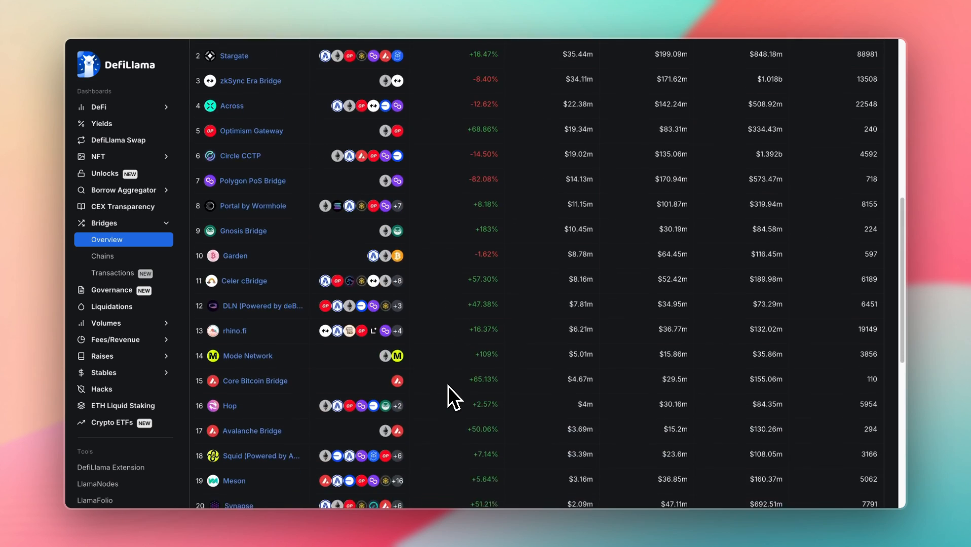
scroll(down, 3)
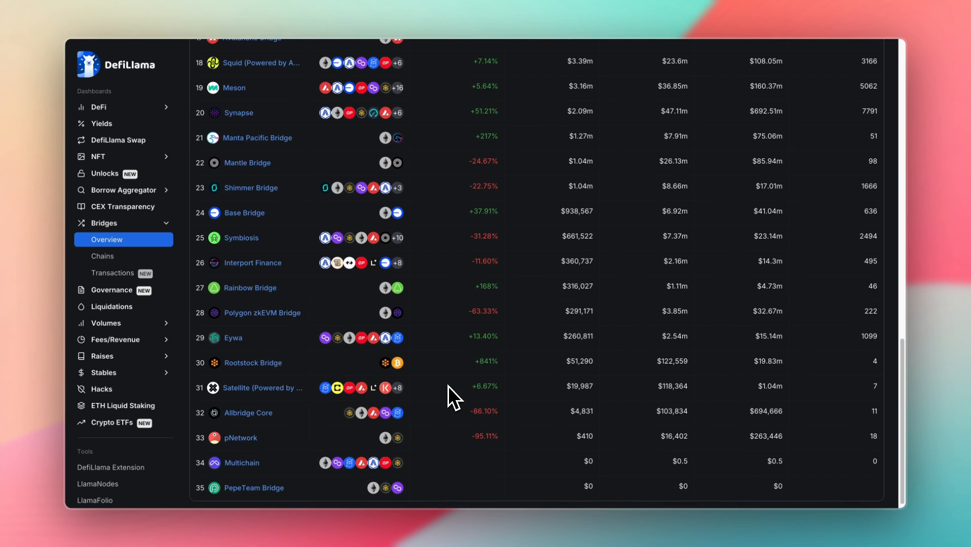
scroll(up, 3)
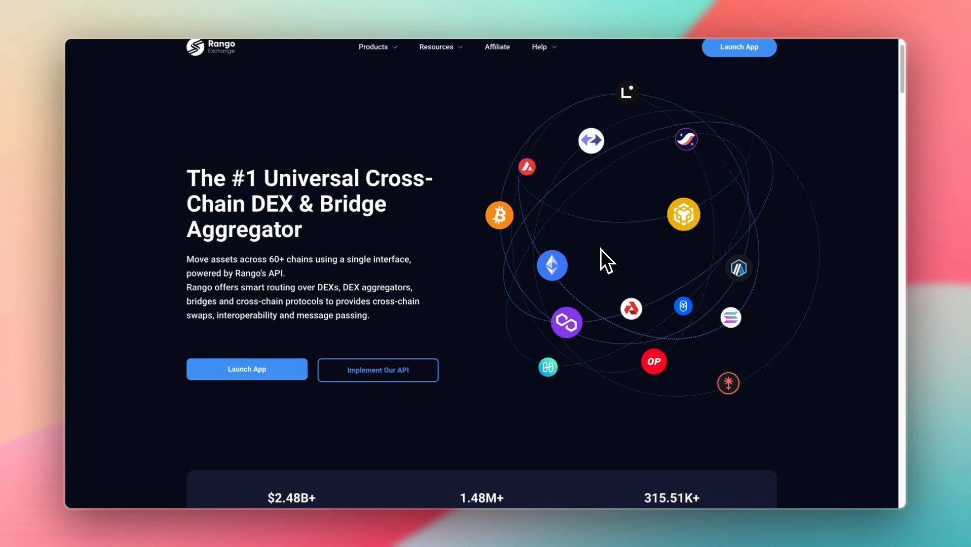
Scroll the Rango homepage stats and integrations sections, highlighting the integration counts.
scroll(down, 3)
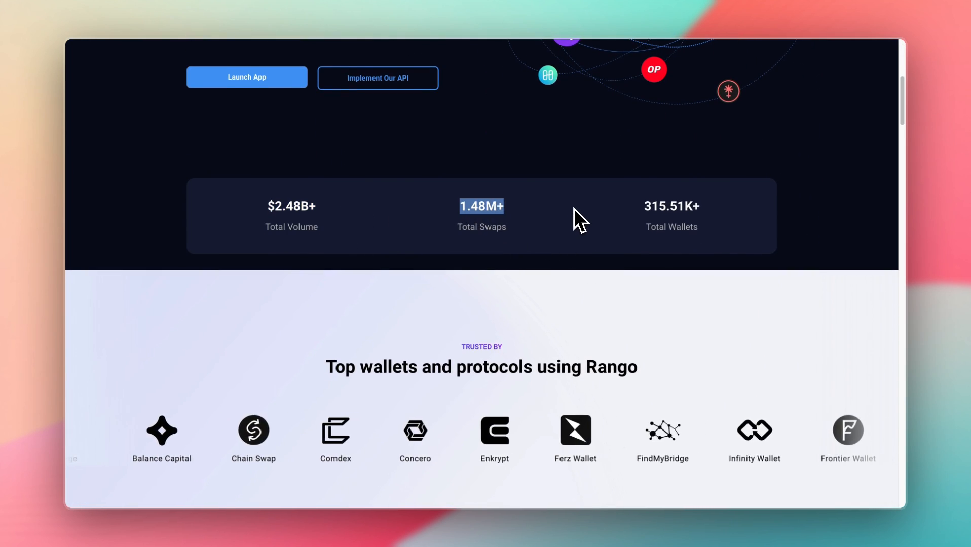
scroll(down, 3)
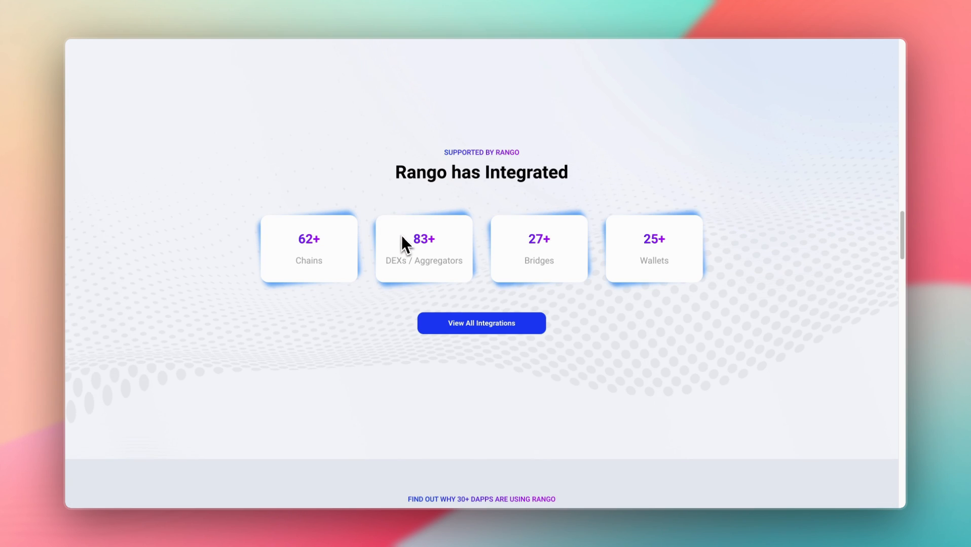
double_click(308, 248)
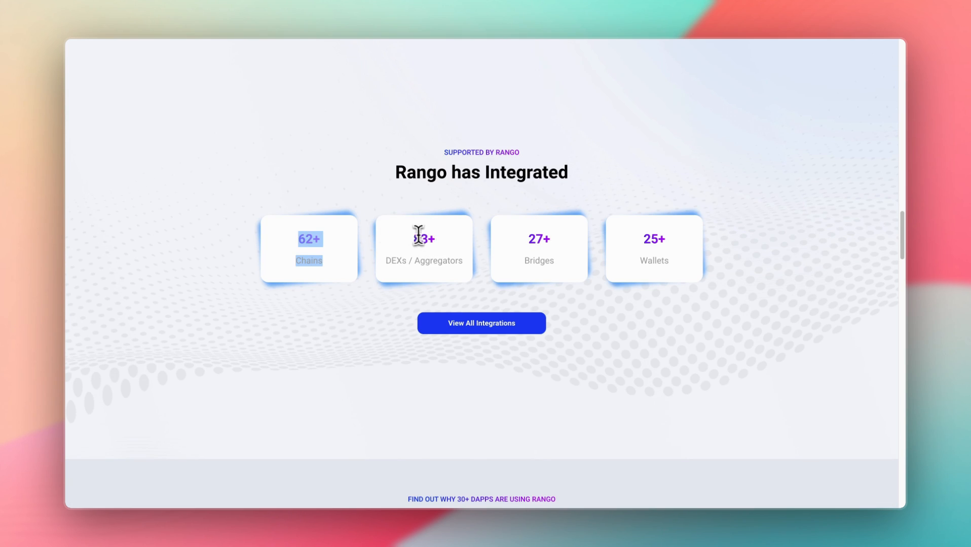
scroll(down, 3)
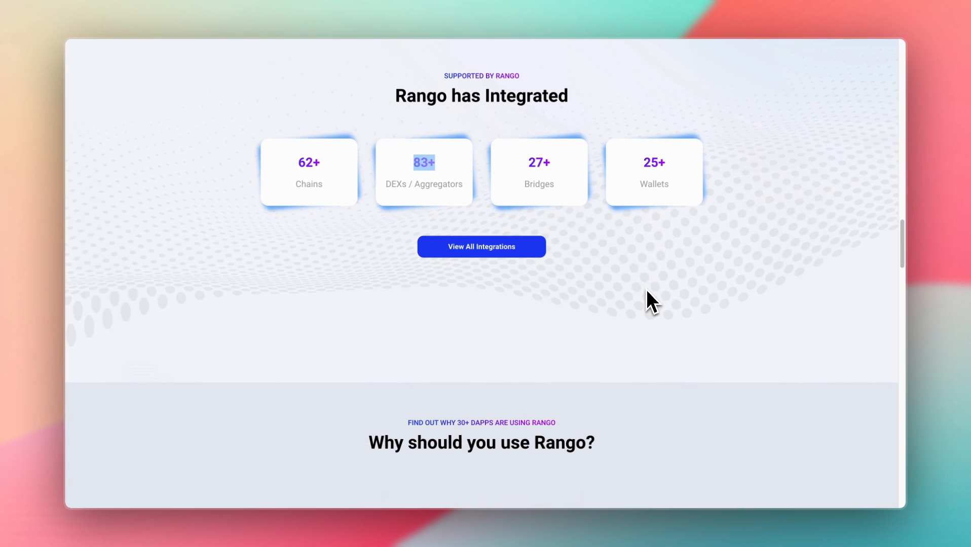
scroll(down, 3)
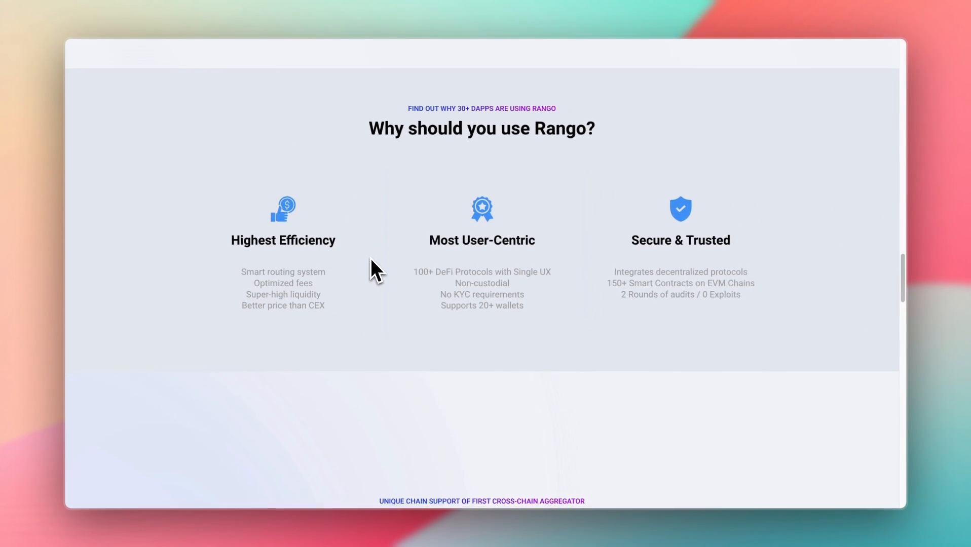
scroll(down, 3)
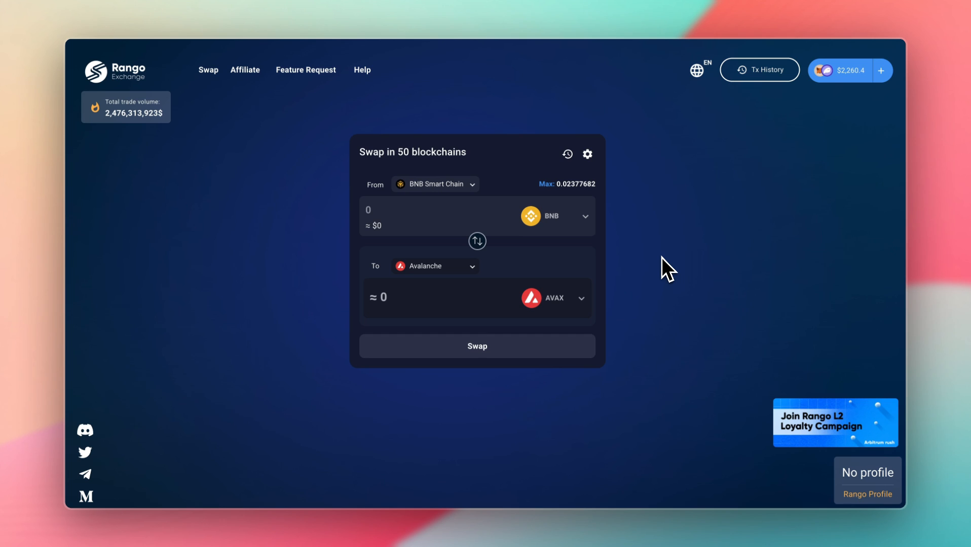
mouse_move(717, 250)
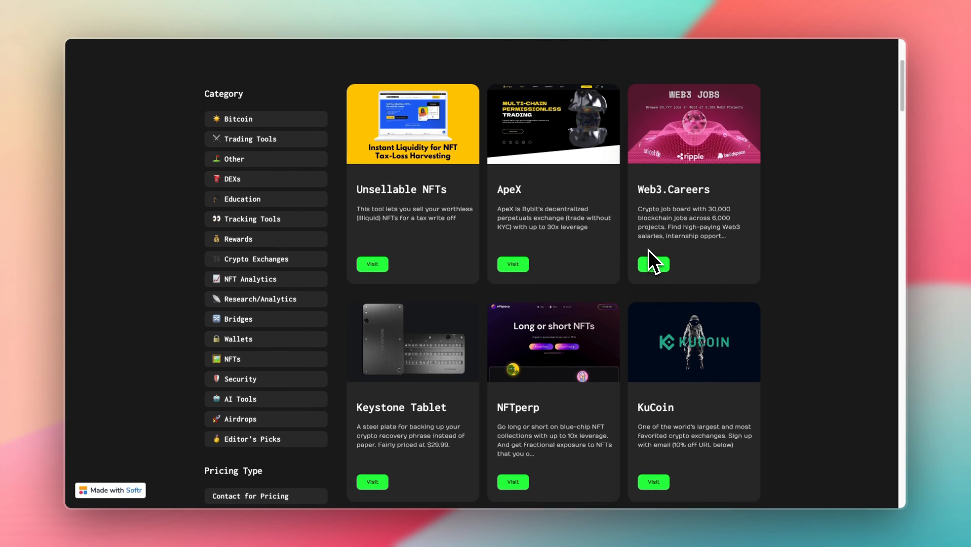
Scroll the RankFi tools grid toward the free 50+ Web3 Tools list page.
scroll(down, 3)
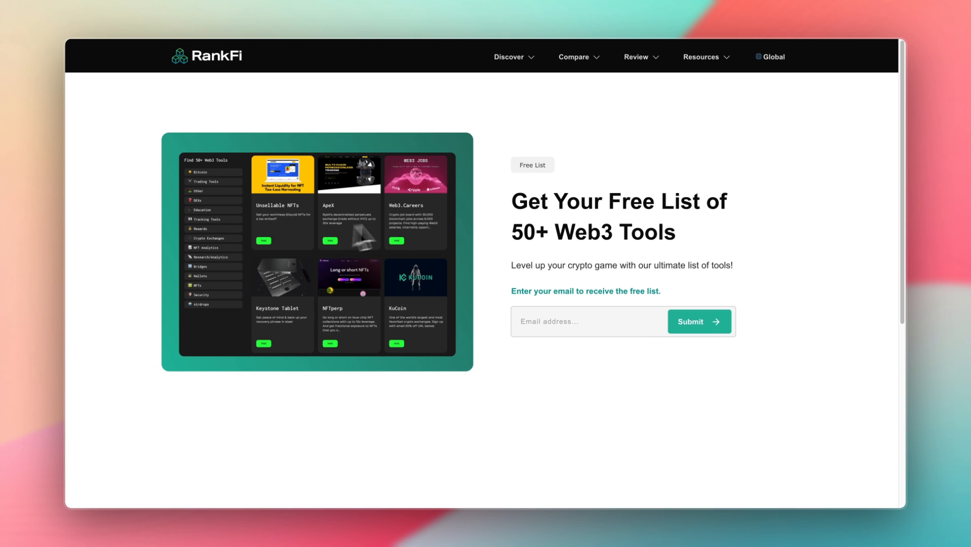
mouse_move(662, 281)
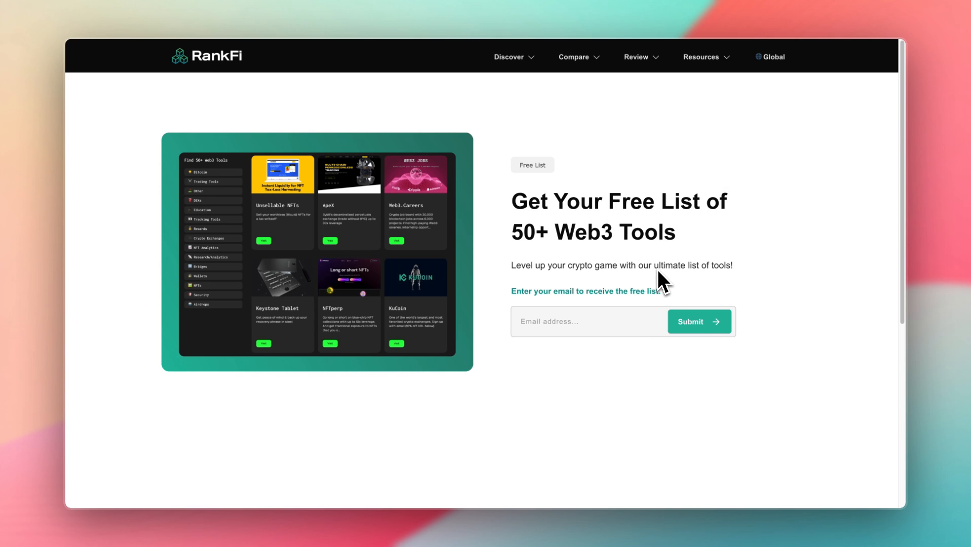
mouse_move(598, 214)
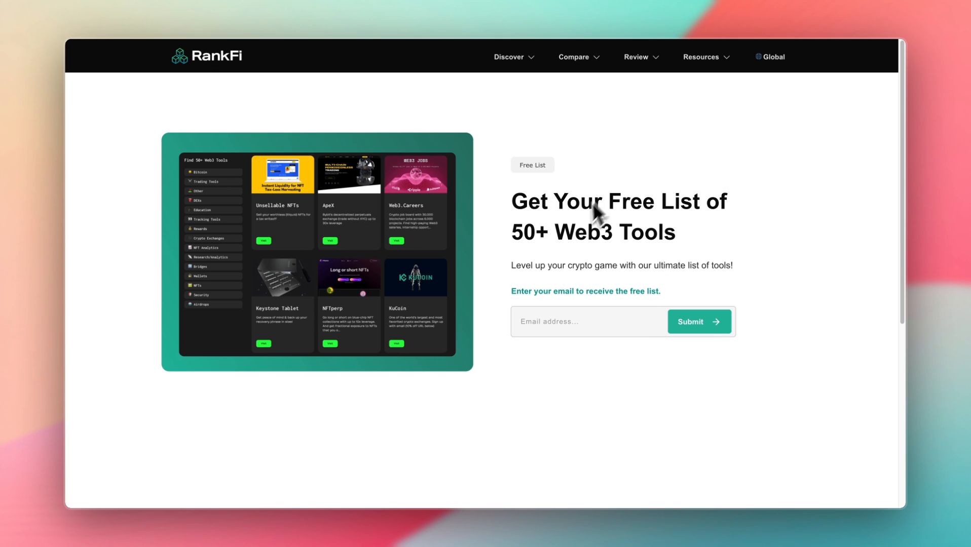